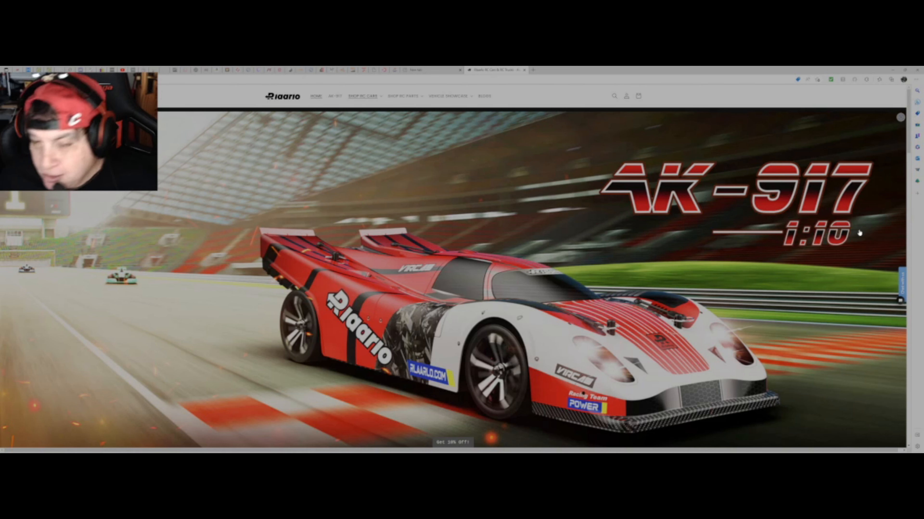
{"action": "mouse_move", "coordinate": [646, 285]}
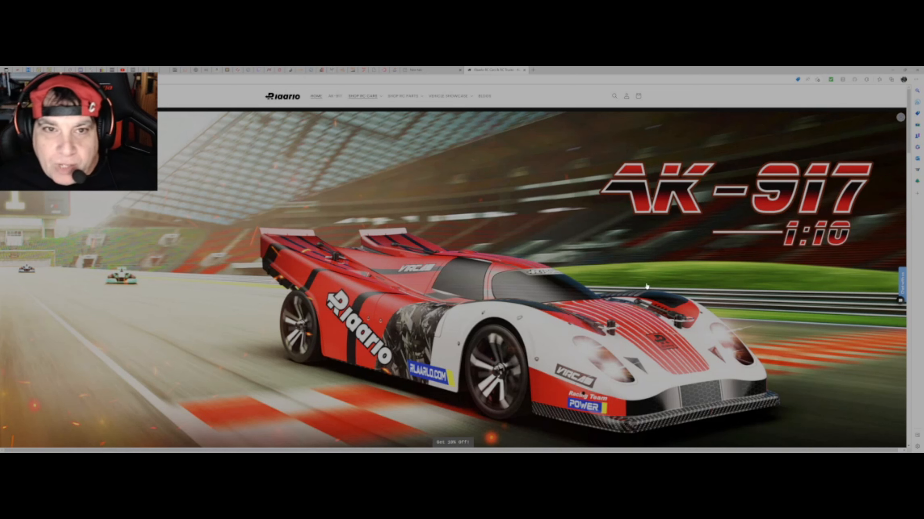
{"action": "mouse_move", "coordinate": [631, 245]}
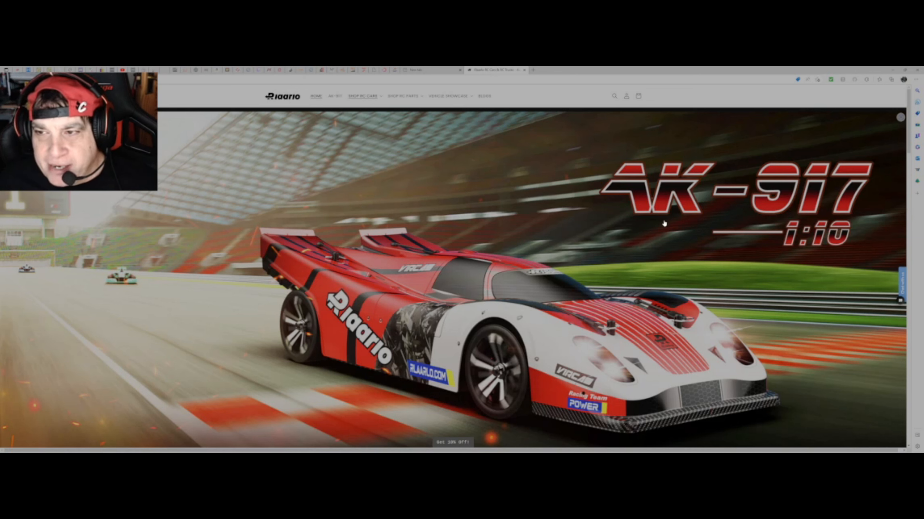
{"action": "mouse_move", "coordinate": [716, 279]}
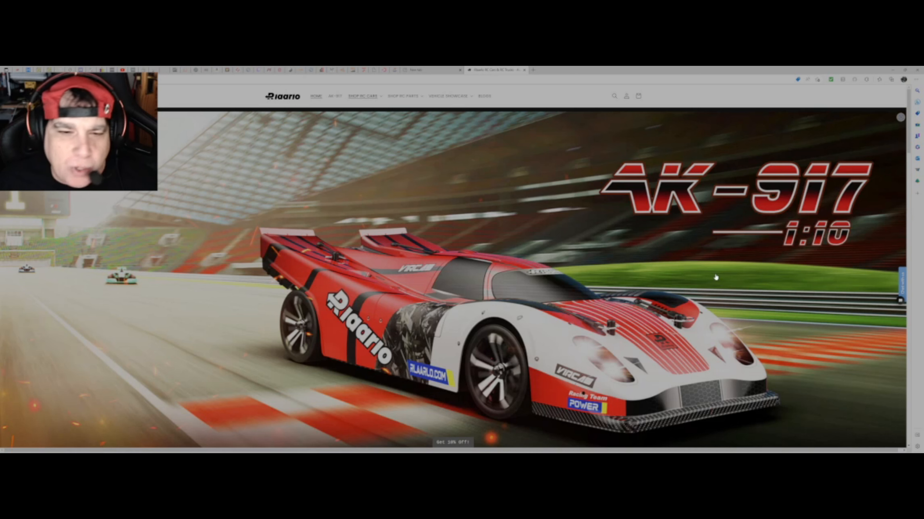
{"action": "mouse_move", "coordinate": [711, 276]}
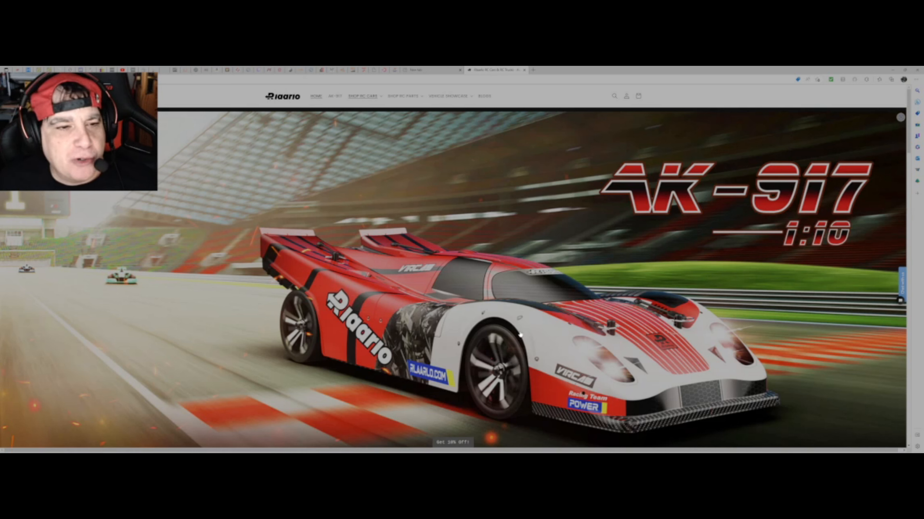
- Scroll down the Rlaarlo page to the AK-917 grid with the $299.49, $199.49 and $168.49 pre-sale cars
{"action": "scroll", "scroll_direction": "down", "scroll_amount": 3}
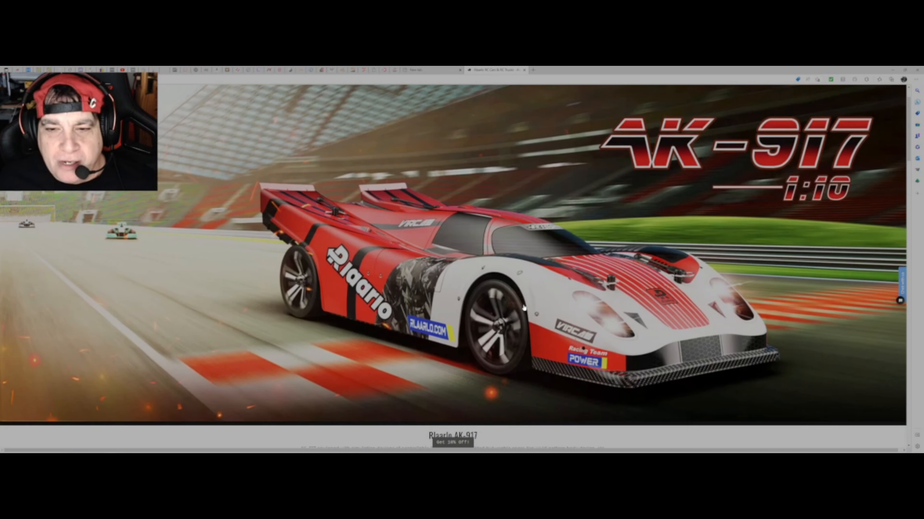
{"action": "scroll", "scroll_direction": "down", "scroll_amount": 3}
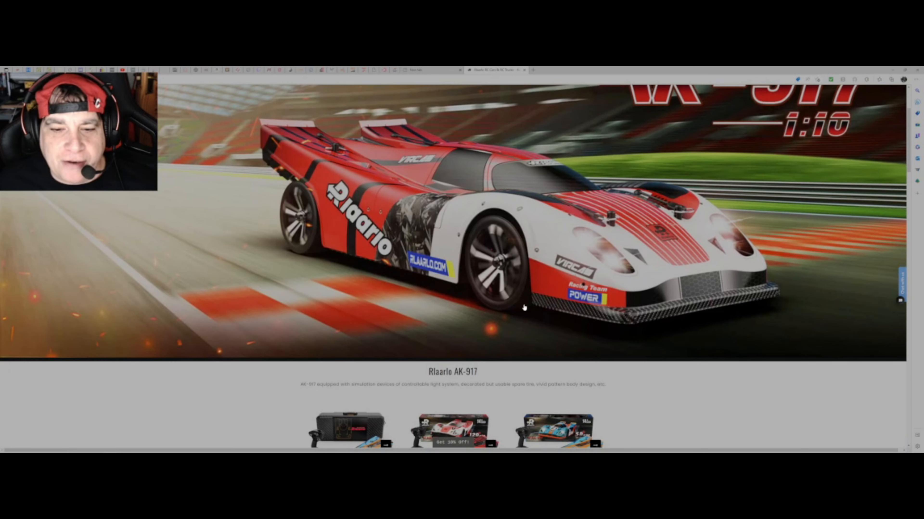
{"action": "scroll", "scroll_direction": "down", "scroll_amount": 3}
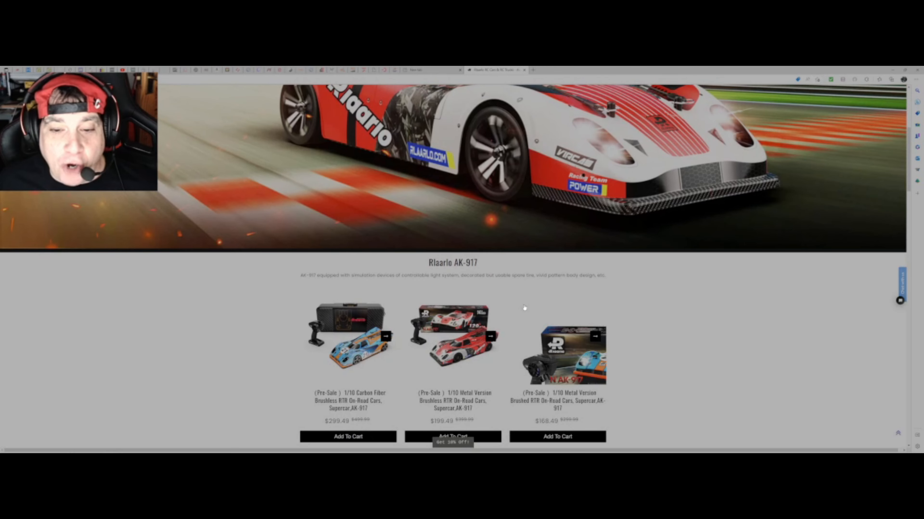
{"action": "scroll", "scroll_direction": "down", "scroll_amount": 3}
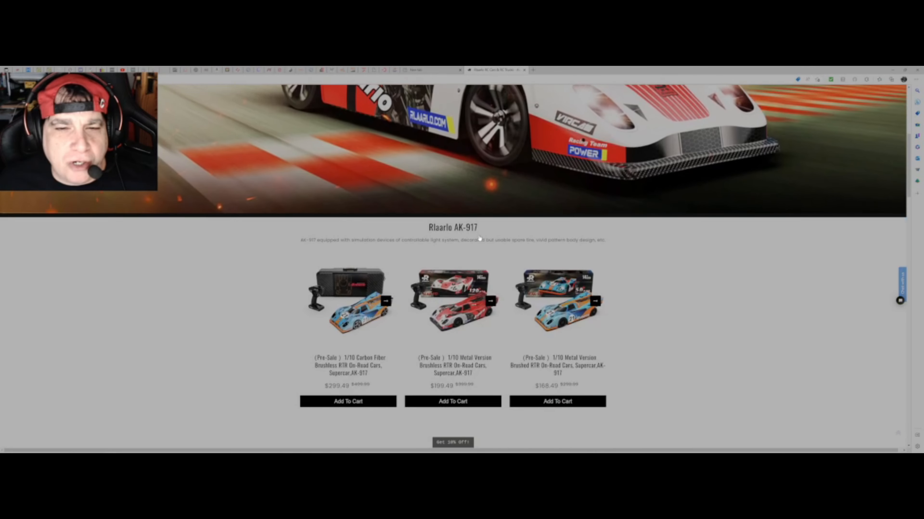
{"action": "scroll", "scroll_direction": "down", "scroll_amount": 3}
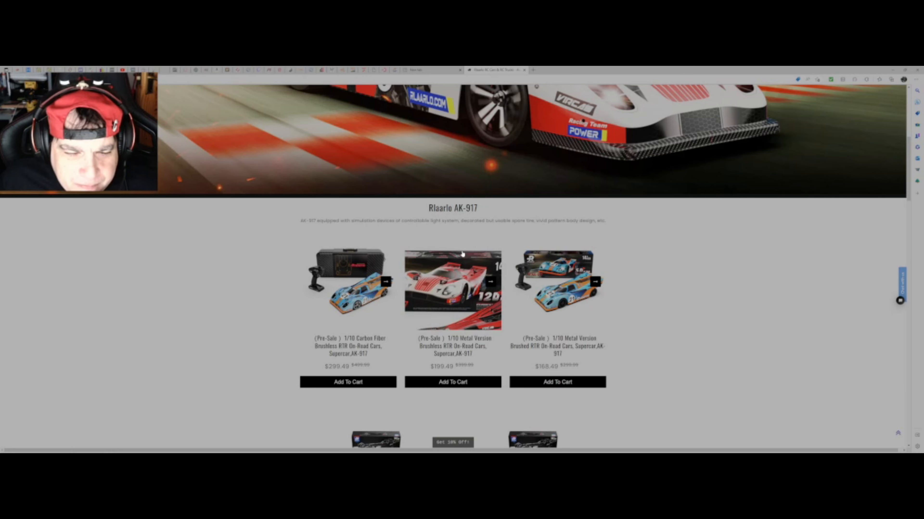
{"action": "scroll", "scroll_direction": "down", "scroll_amount": 3}
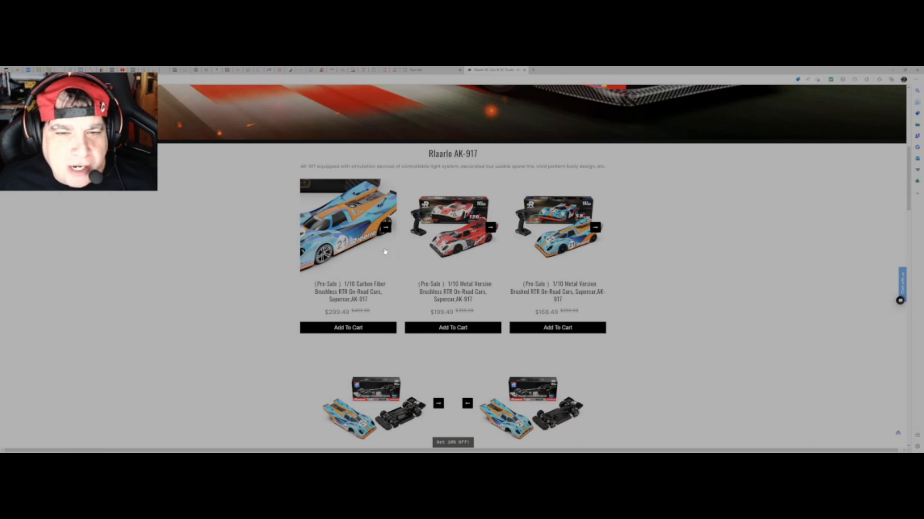
{"action": "left_click", "coordinate": [386, 228]}
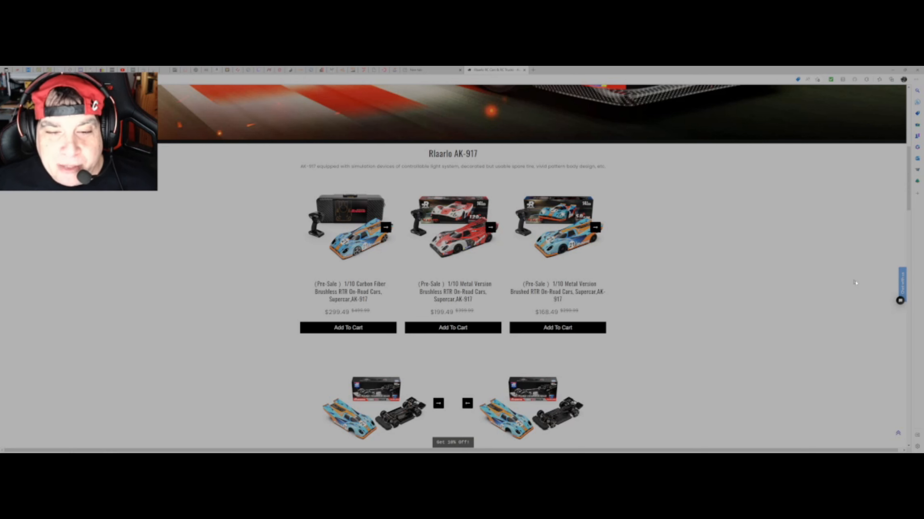
{"action": "mouse_move", "coordinate": [466, 292]}
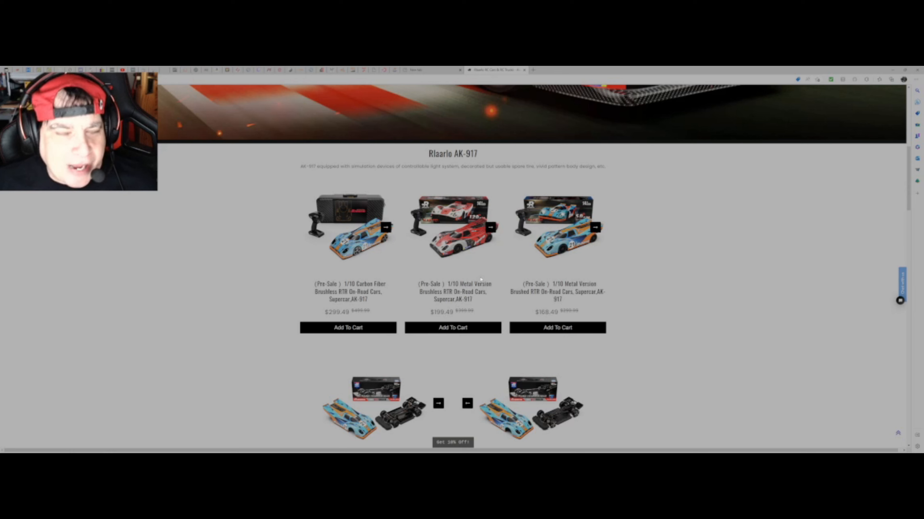
{"action": "mouse_move", "coordinate": [440, 319]}
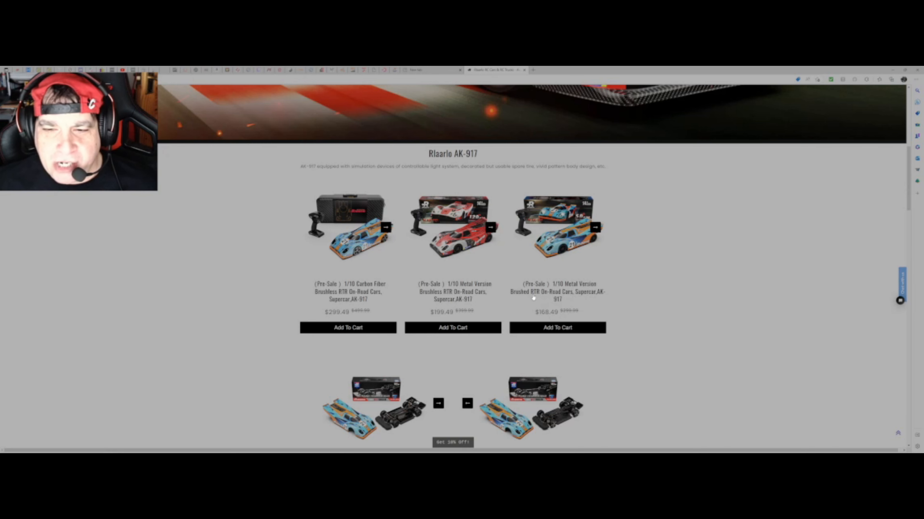
{"action": "scroll", "scroll_direction": "down", "scroll_amount": 3}
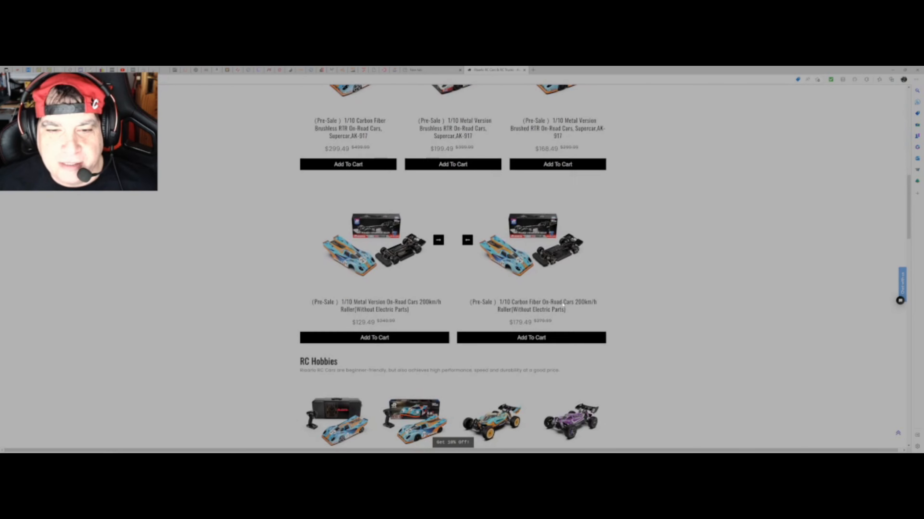
{"action": "mouse_move", "coordinate": [676, 267]}
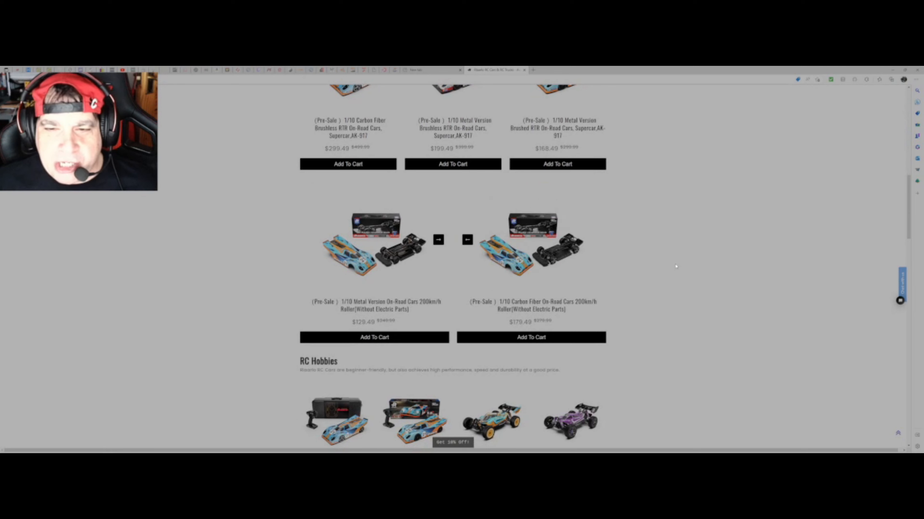
{"action": "mouse_move", "coordinate": [714, 264]}
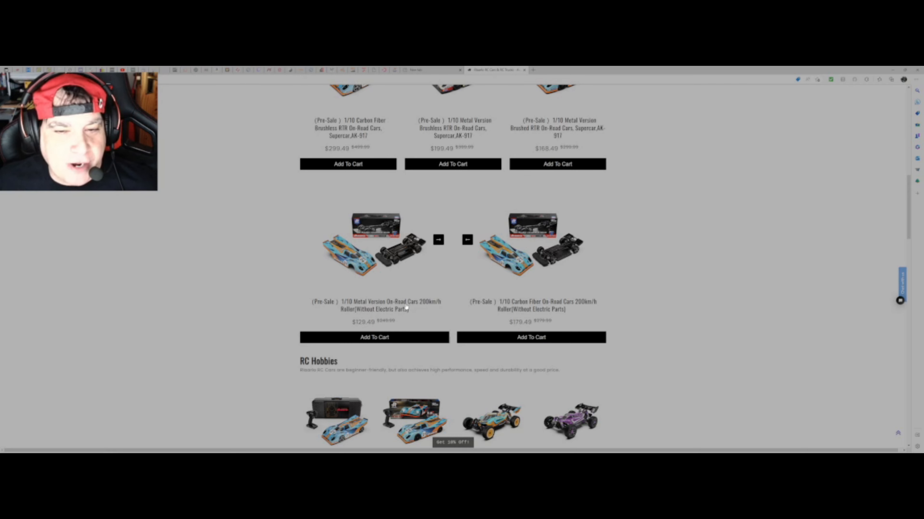
{"action": "mouse_move", "coordinate": [483, 313]}
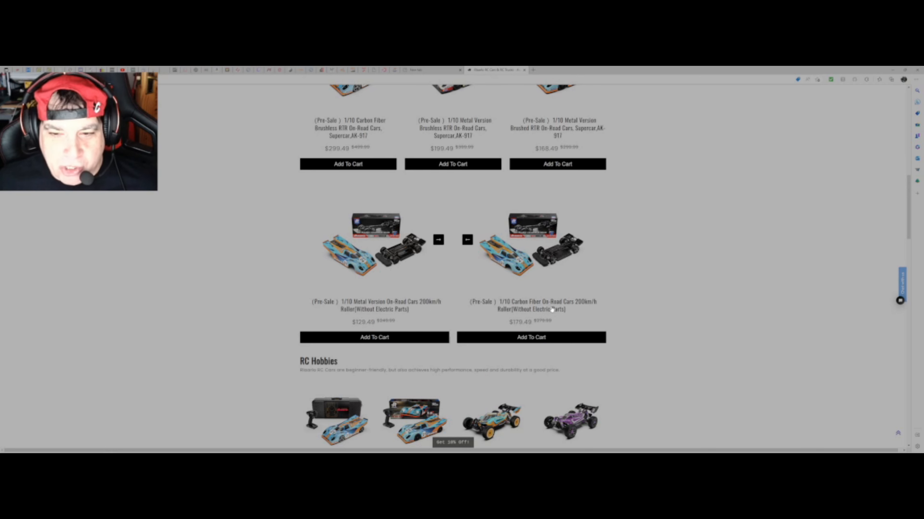
{"action": "mouse_move", "coordinate": [424, 307]}
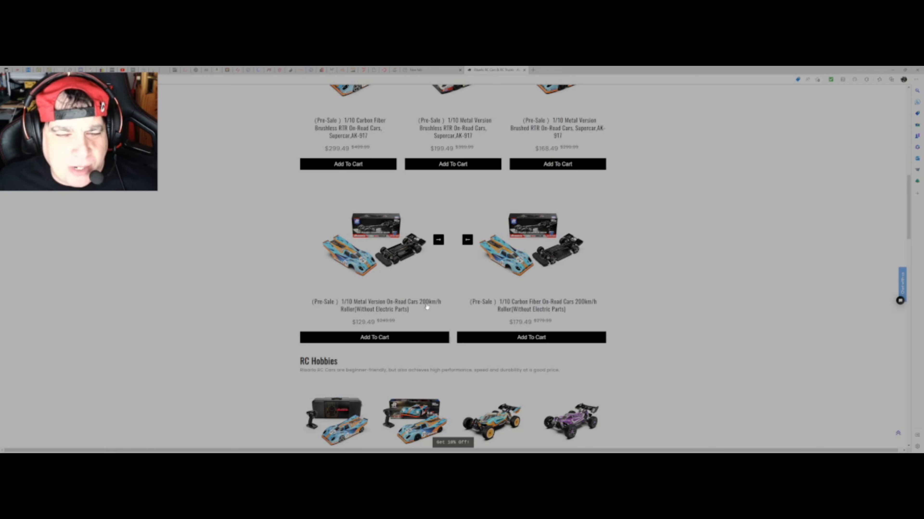
{"action": "mouse_move", "coordinate": [431, 309]}
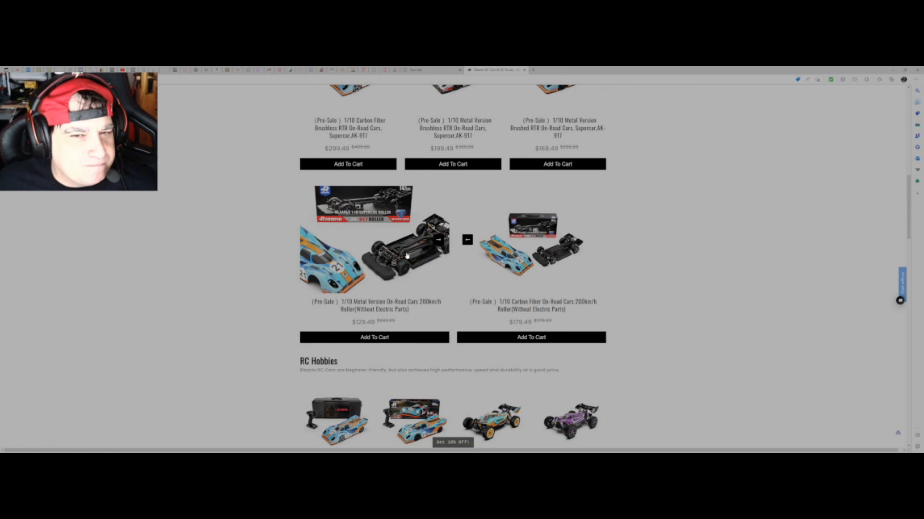
{"action": "scroll", "scroll_direction": "up", "scroll_amount": 3}
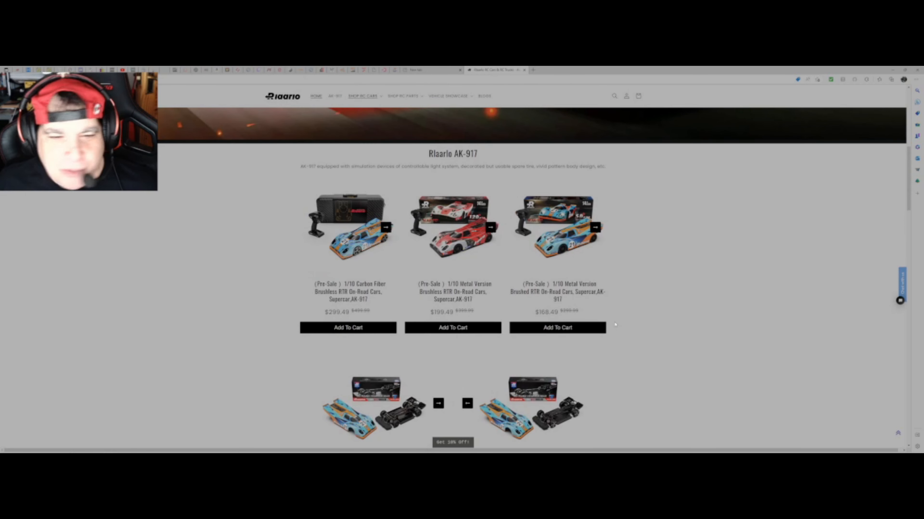
- Scroll past the three AK-917 cars to the roller kits, then back up slightly
{"action": "scroll", "scroll_direction": "down", "scroll_amount": 3}
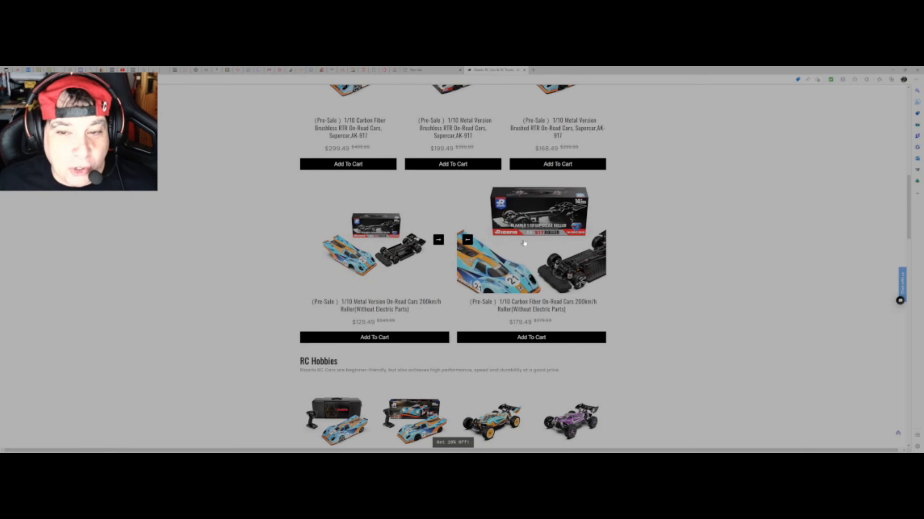
{"action": "scroll", "scroll_direction": "up", "scroll_amount": 3}
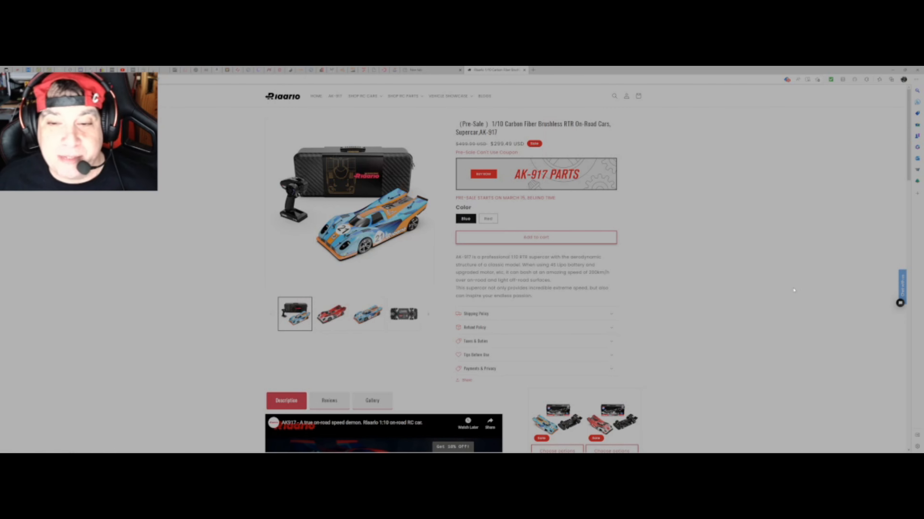
{"action": "mouse_move", "coordinate": [575, 304]}
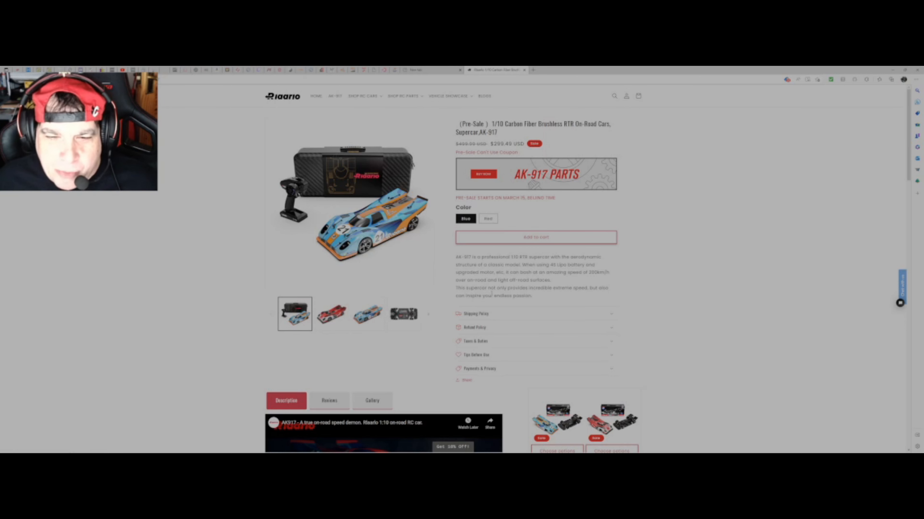
{"action": "mouse_move", "coordinate": [598, 296]}
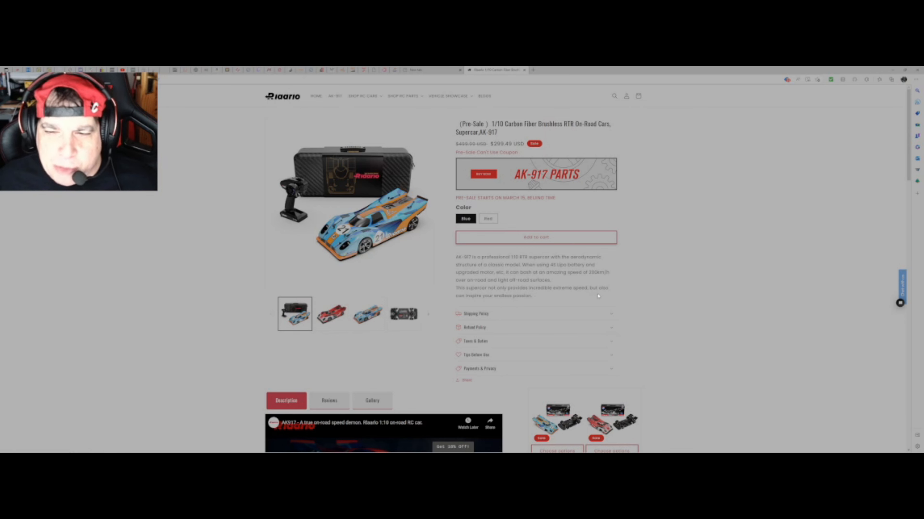
{"action": "mouse_move", "coordinate": [486, 303]}
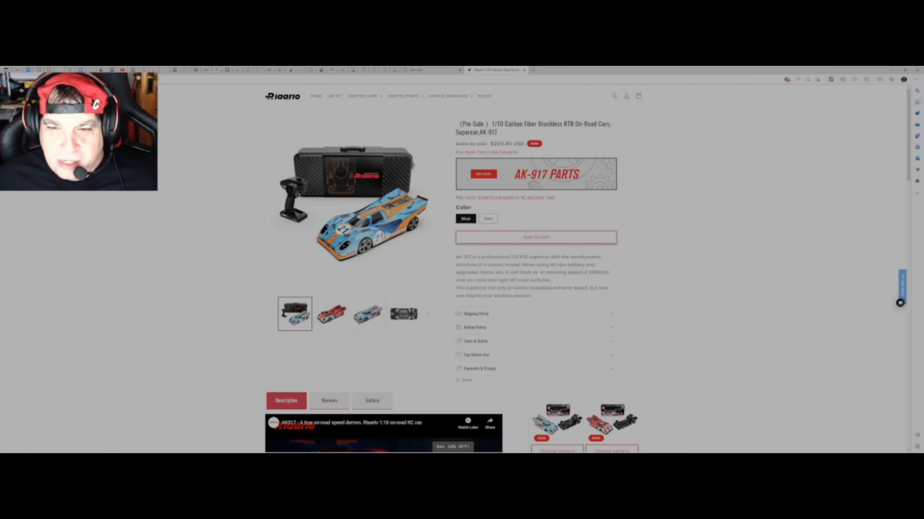
{"action": "scroll", "scroll_direction": "down", "scroll_amount": 3}
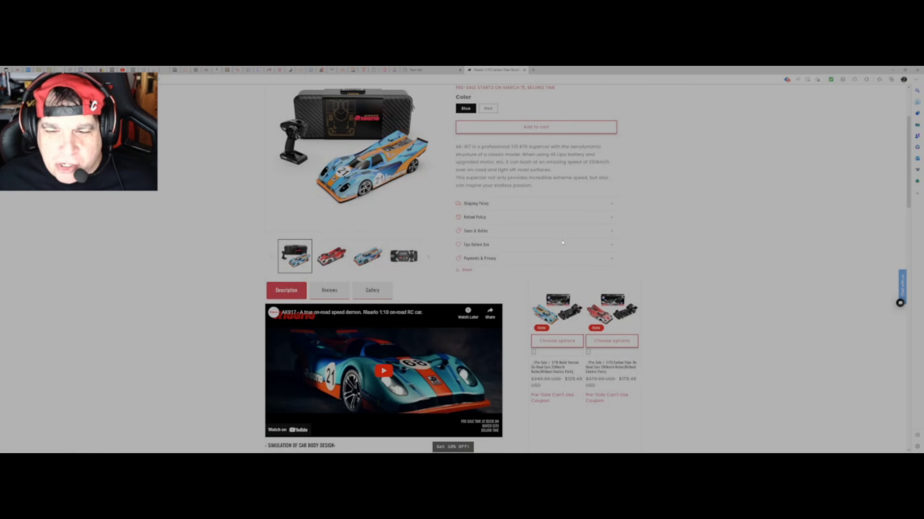
{"action": "scroll", "scroll_direction": "up", "scroll_amount": 3}
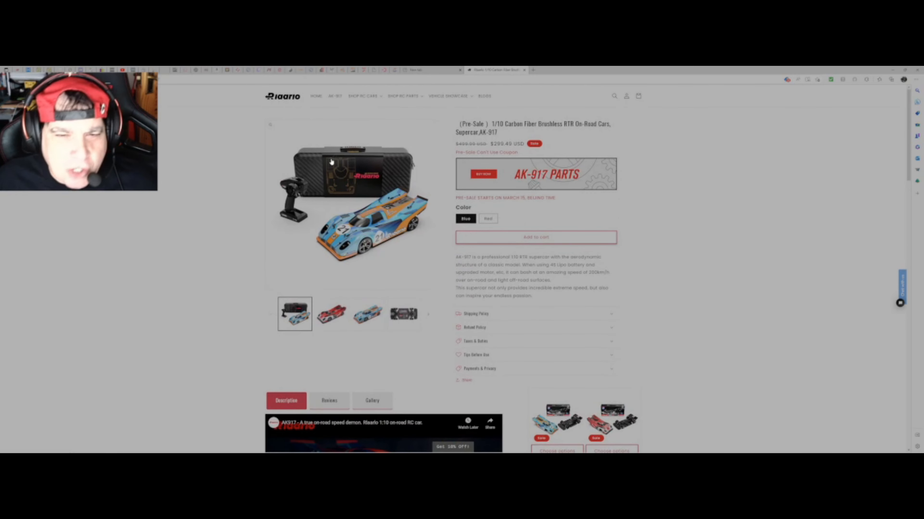
- Enlarge the main AK-917 carbon fiber car product photo
{"action": "left_click", "coordinate": [332, 163]}
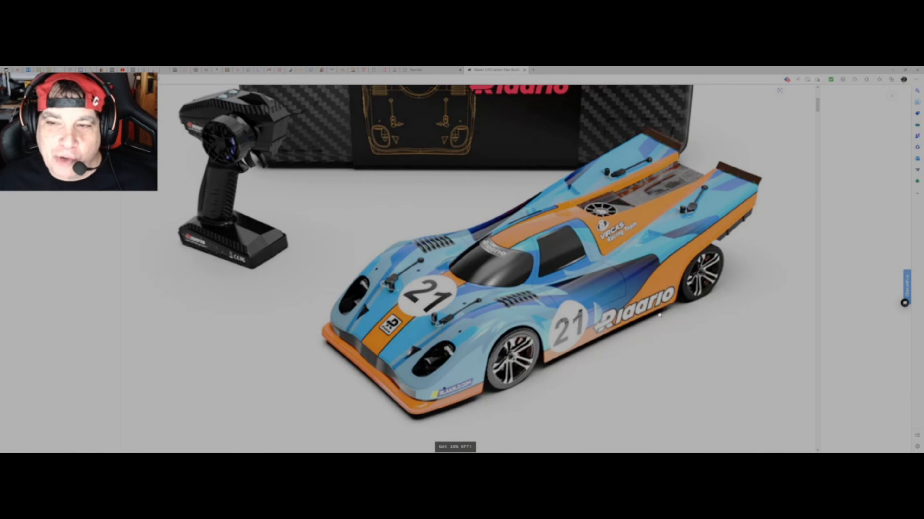
{"action": "mouse_move", "coordinate": [722, 361]}
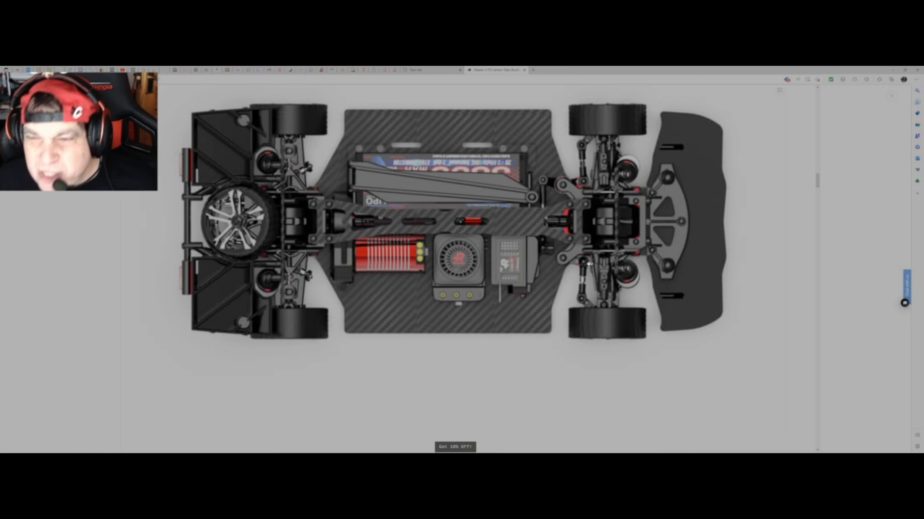
{"action": "mouse_move", "coordinate": [448, 292]}
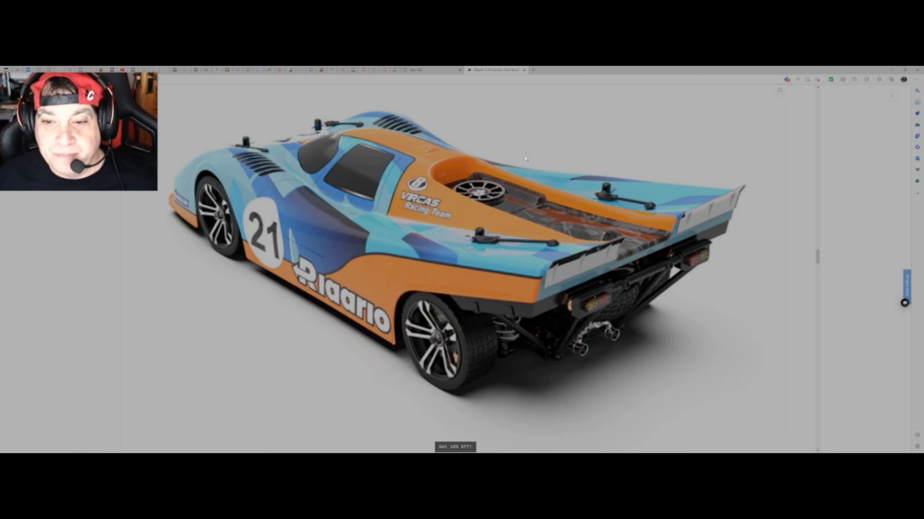
{"action": "mouse_move", "coordinate": [646, 270]}
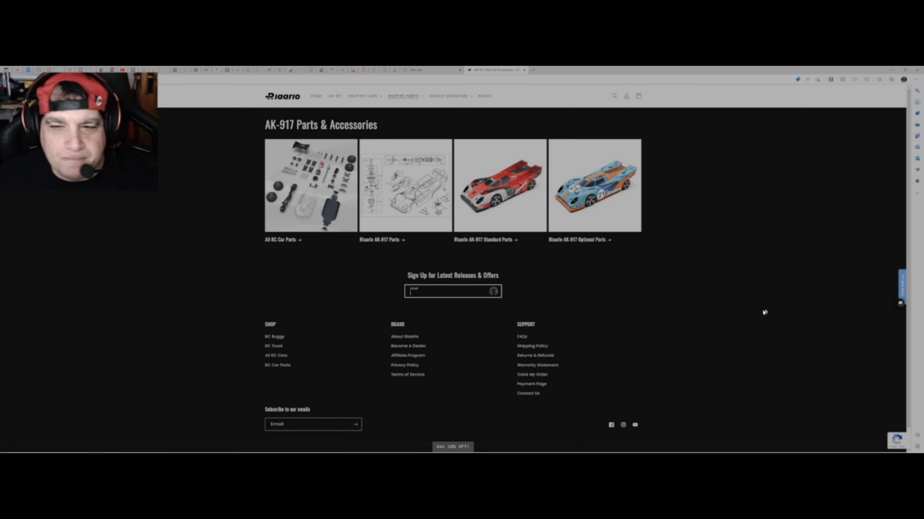
{"action": "mouse_move", "coordinate": [495, 246]}
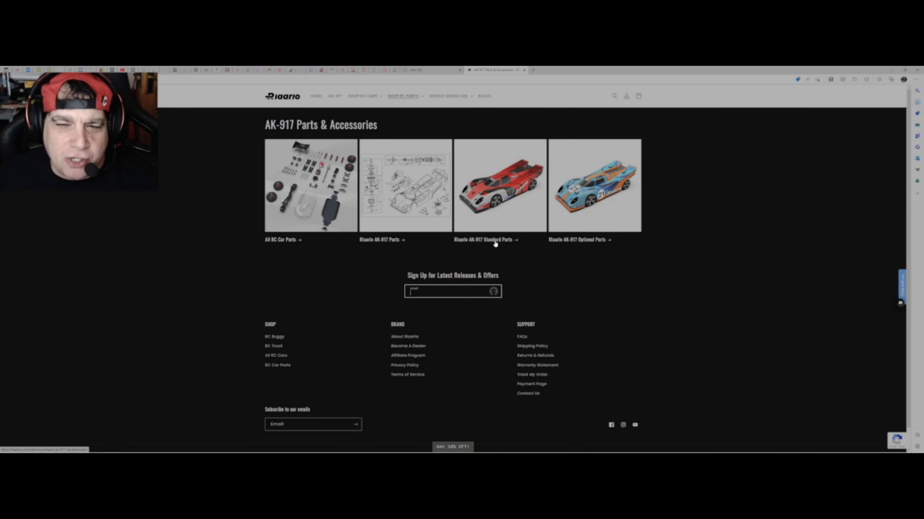
{"action": "mouse_move", "coordinate": [587, 245]}
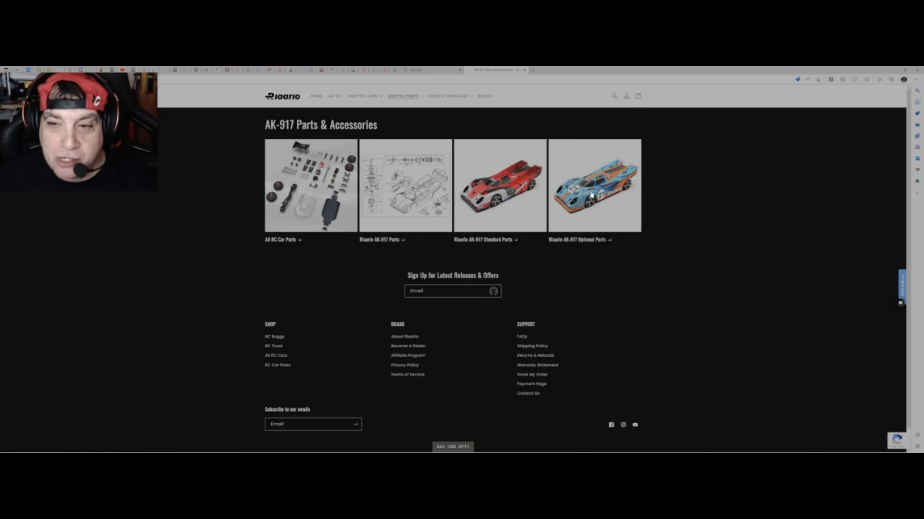
- Open the Rlaarlo AK-917 Optional Parts collection from the Parts & Accessories page
{"action": "left_click", "coordinate": [594, 196]}
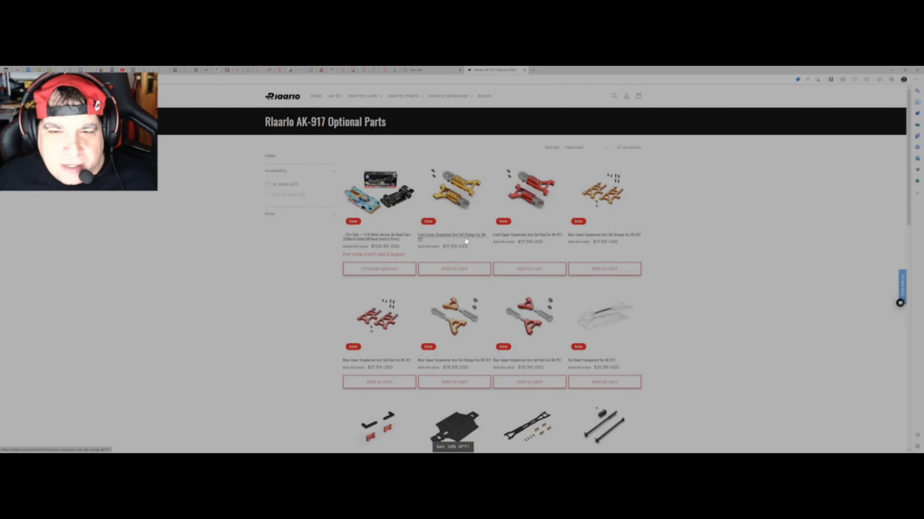
{"action": "mouse_move", "coordinate": [527, 199]}
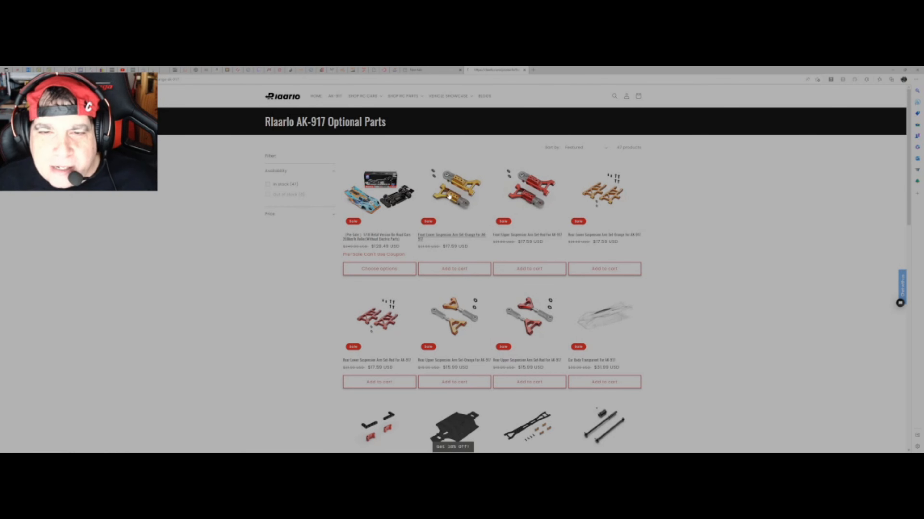
- View the orange Front Lower Suspension Arm Set, then the orange Rear Lower Suspension Arm Set at $17.59
{"action": "left_click", "coordinate": [452, 195]}
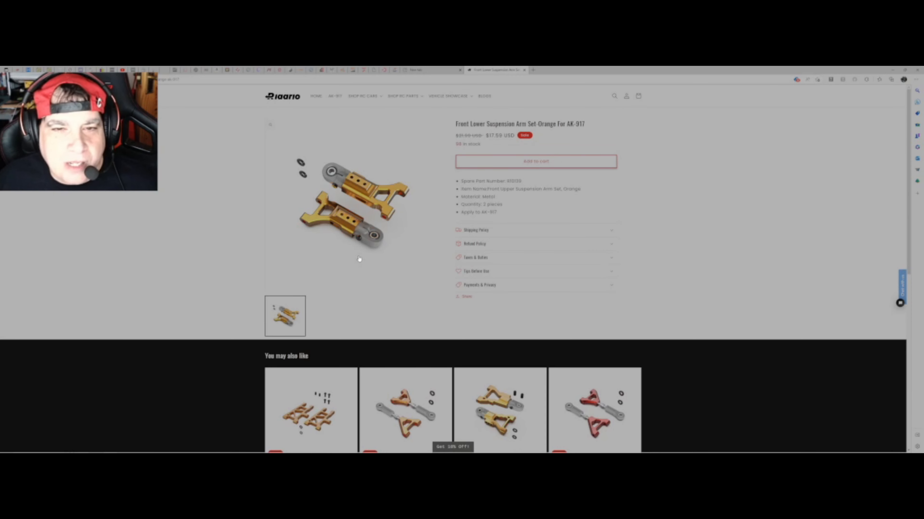
{"action": "mouse_move", "coordinate": [483, 284]}
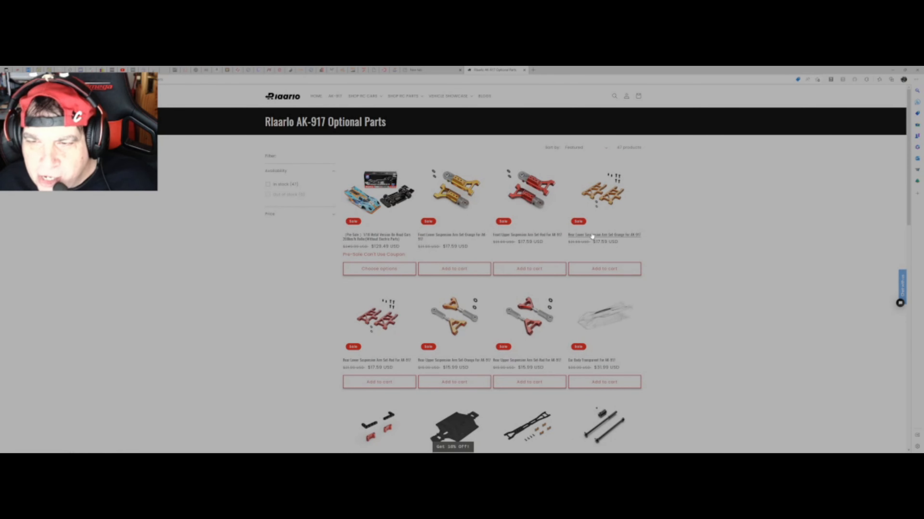
{"action": "left_click", "coordinate": [597, 235]}
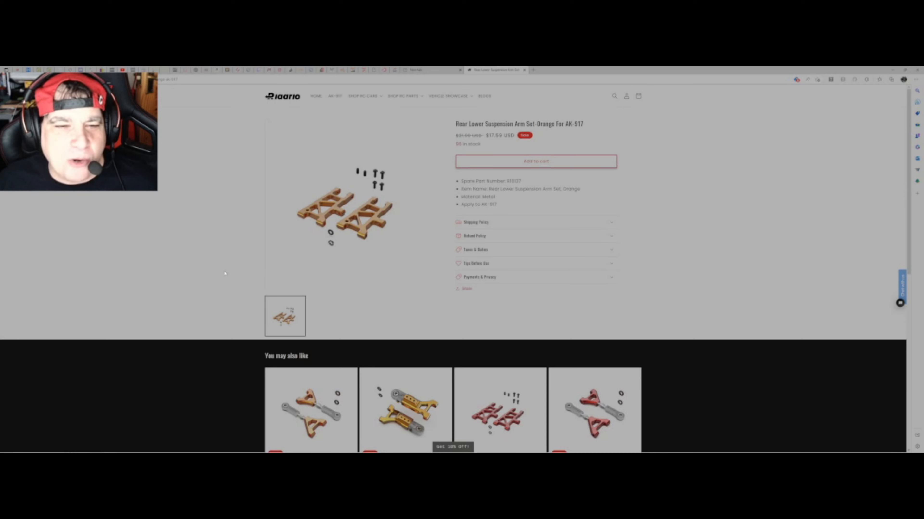
- Enlarge the rear lower arm set photo, then return to the Optional Parts list and scroll further
{"action": "left_click", "coordinate": [340, 215]}
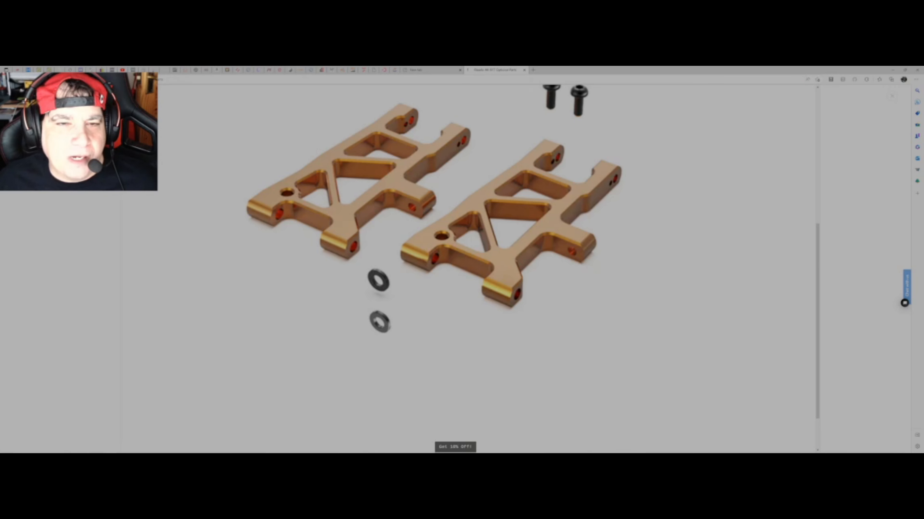
{"action": "left_click", "coordinate": [493, 70]}
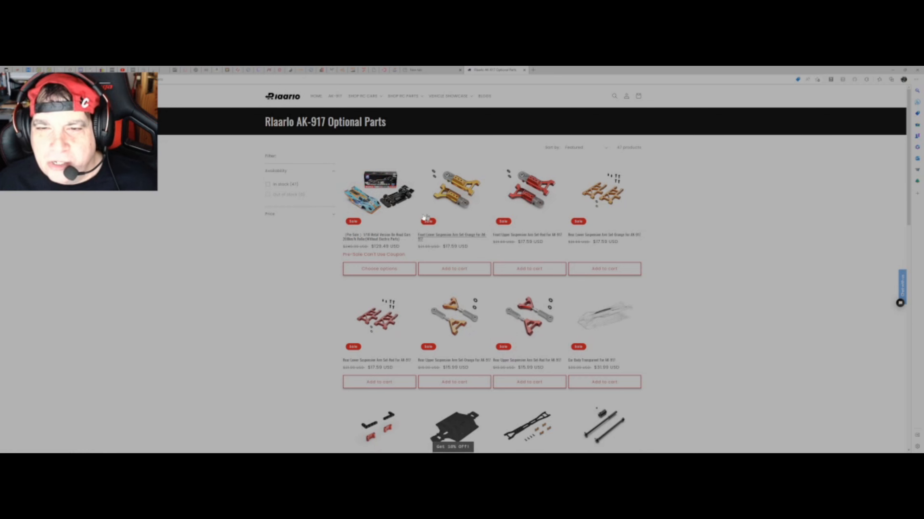
{"action": "mouse_move", "coordinate": [470, 247]}
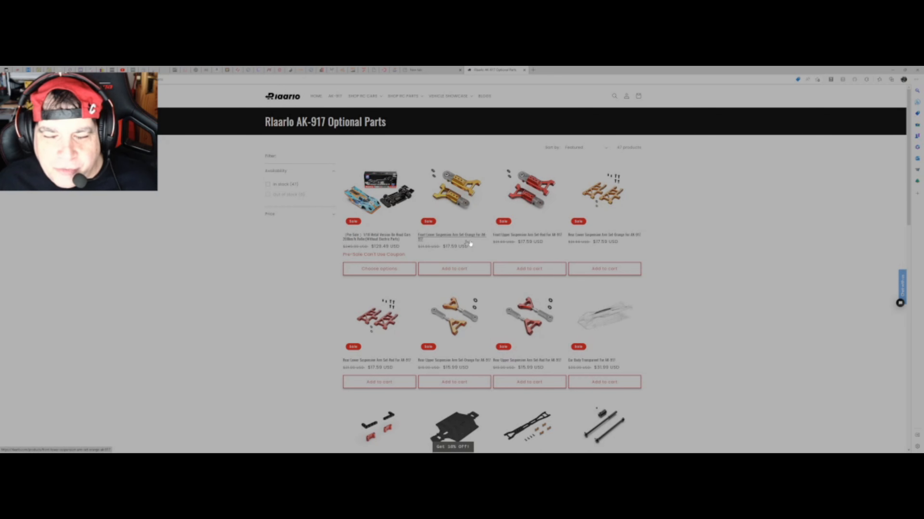
{"action": "scroll", "scroll_direction": "down", "scroll_amount": 3}
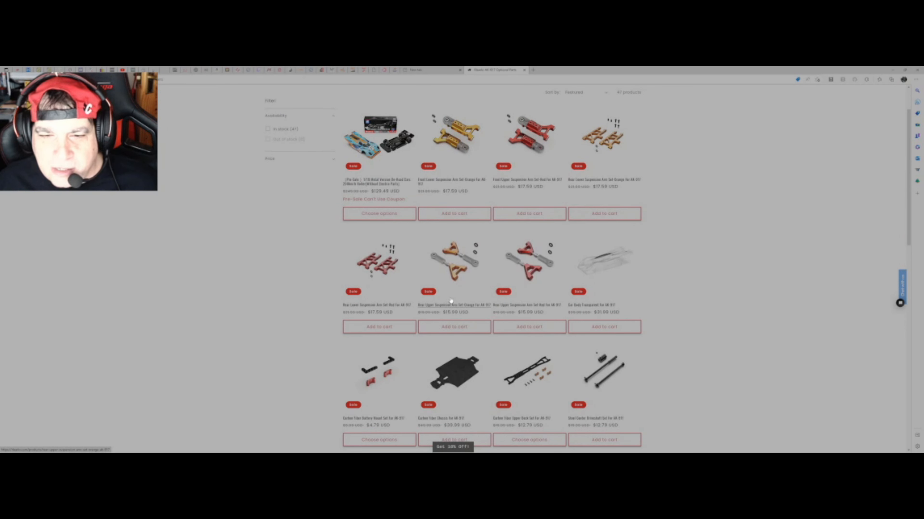
- Scroll down the AK-917 parts collection to the brushless ESCs, motors, LiPo battery and storage case
{"action": "scroll", "scroll_direction": "down", "scroll_amount": 3}
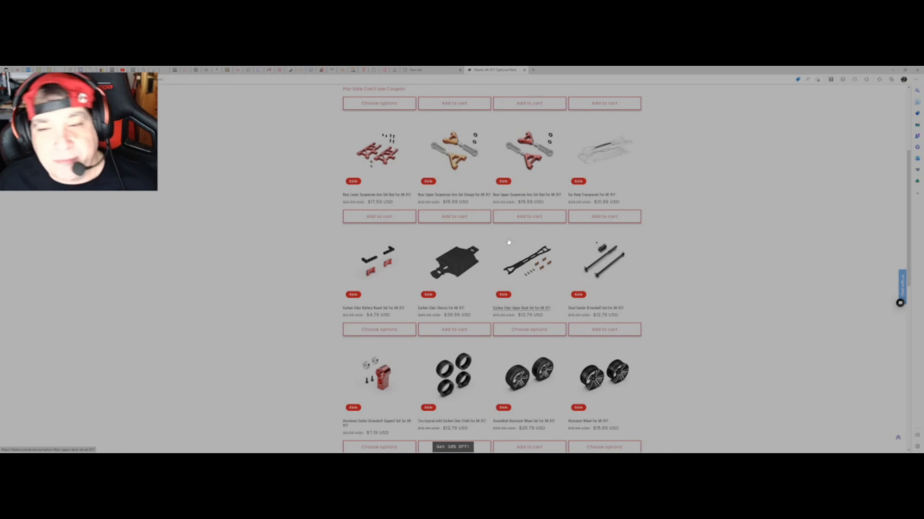
{"action": "scroll", "scroll_direction": "down", "scroll_amount": 3}
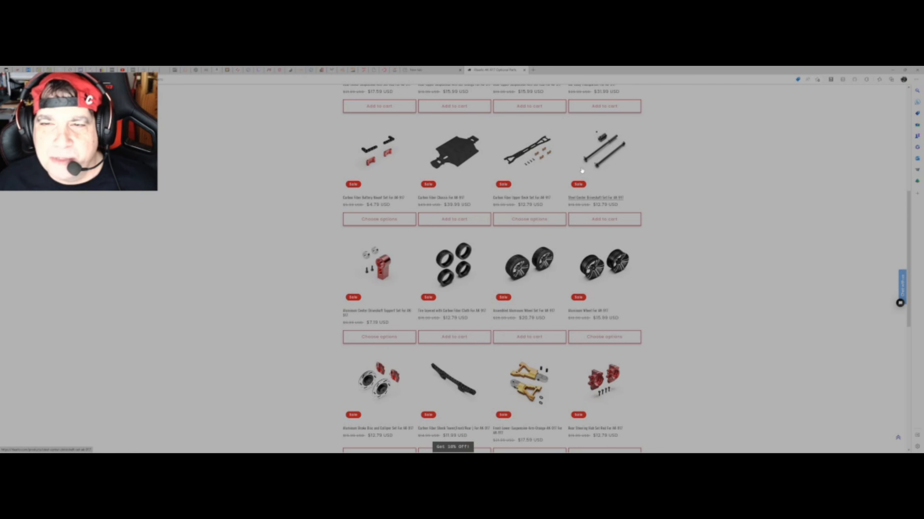
{"action": "scroll", "scroll_direction": "down", "scroll_amount": 3}
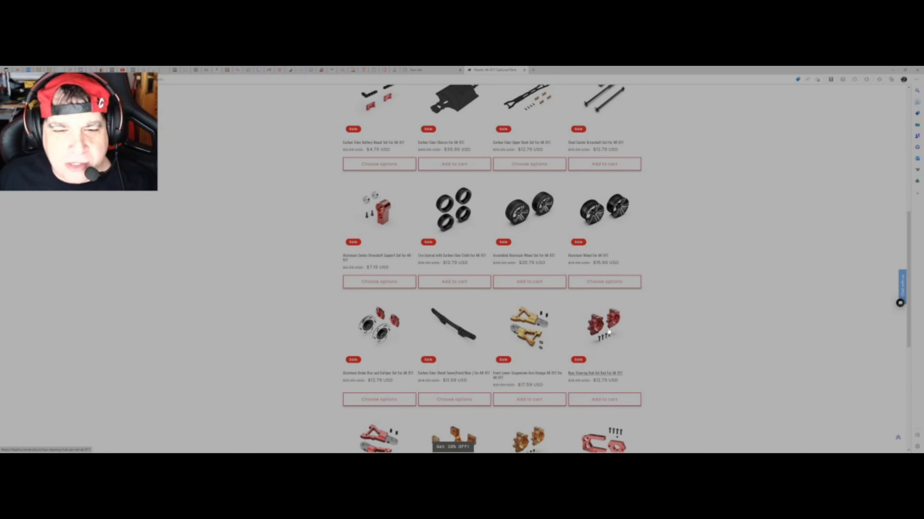
{"action": "scroll", "scroll_direction": "down", "scroll_amount": 3}
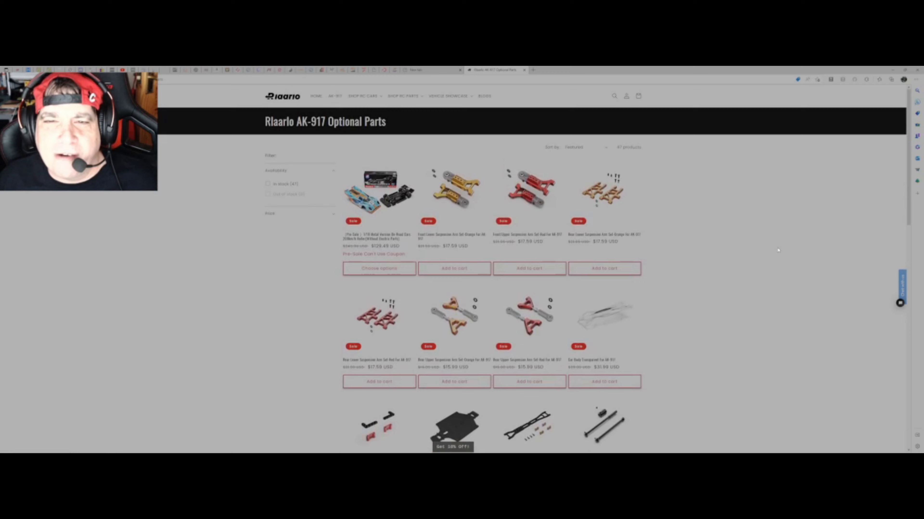
{"action": "scroll", "scroll_direction": "down", "scroll_amount": 3}
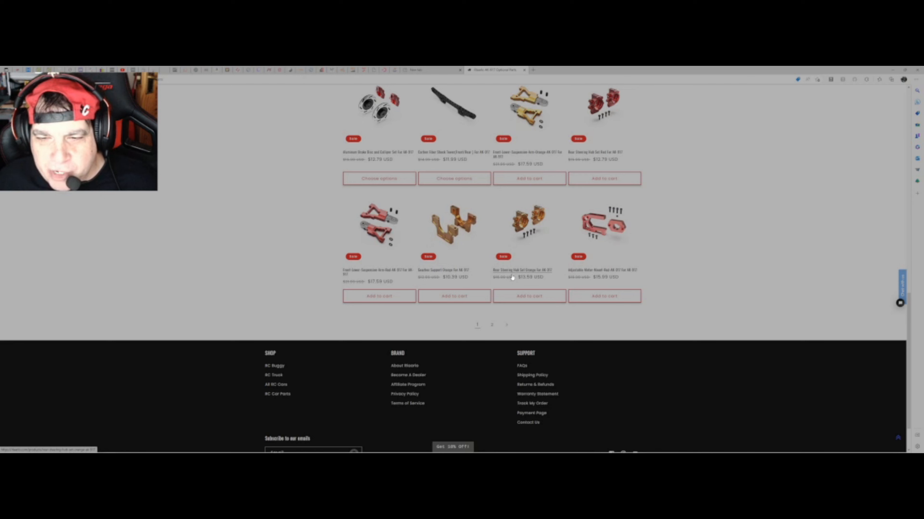
{"action": "mouse_move", "coordinate": [456, 235]}
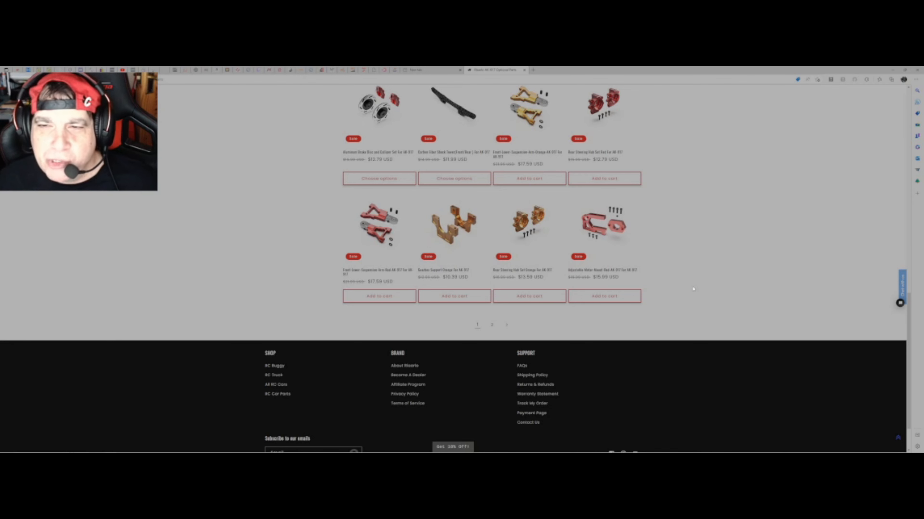
{"action": "scroll", "scroll_direction": "down", "scroll_amount": 3}
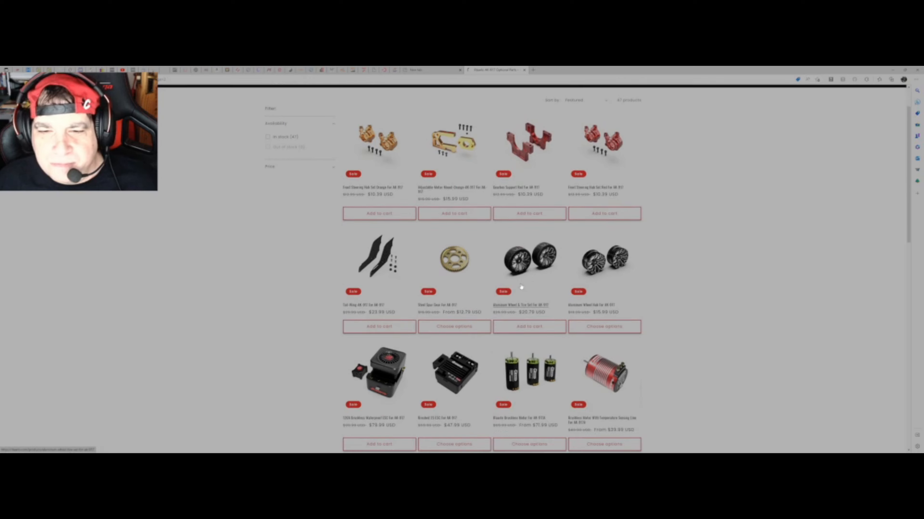
{"action": "scroll", "scroll_direction": "down", "scroll_amount": 3}
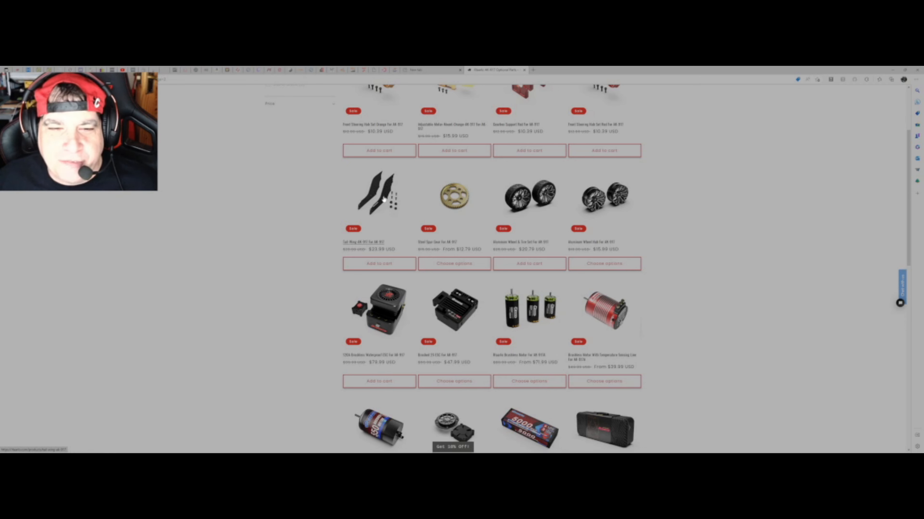
{"action": "mouse_move", "coordinate": [387, 194]}
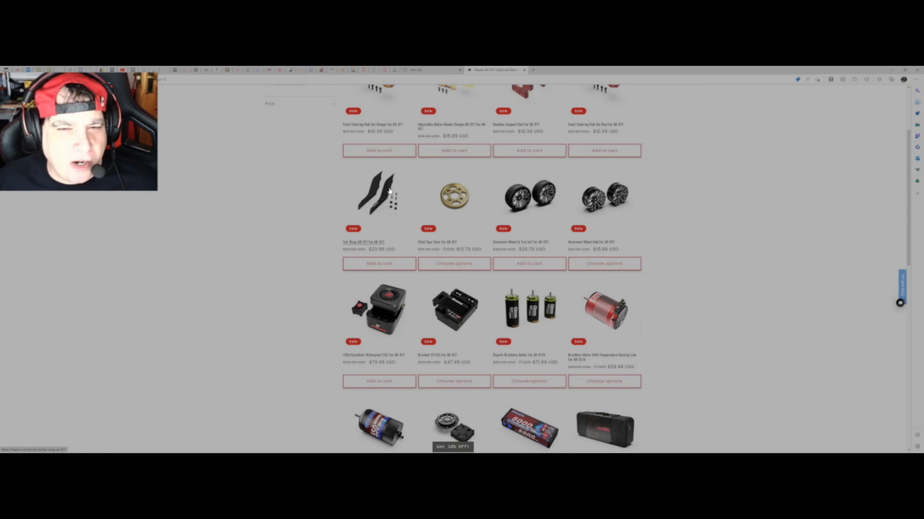
{"action": "scroll", "scroll_direction": "down", "scroll_amount": 3}
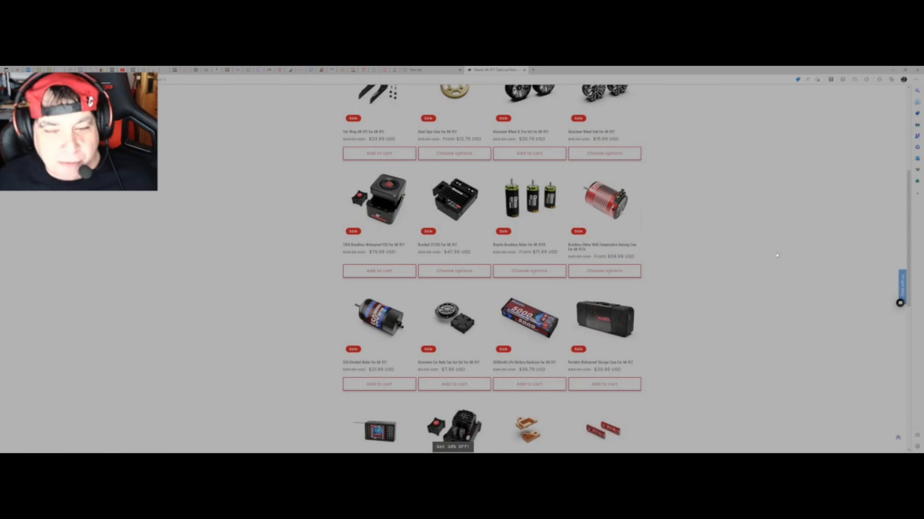
{"action": "mouse_move", "coordinate": [526, 209]}
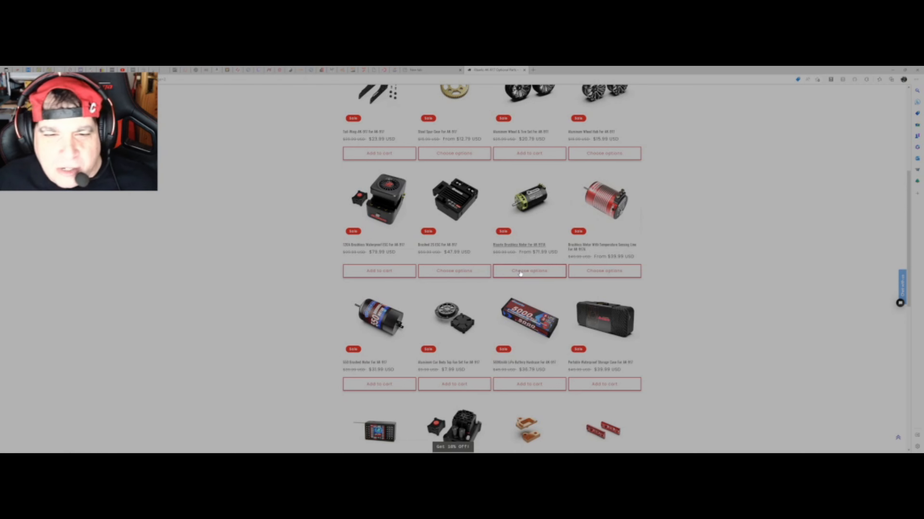
{"action": "left_click", "coordinate": [527, 271]}
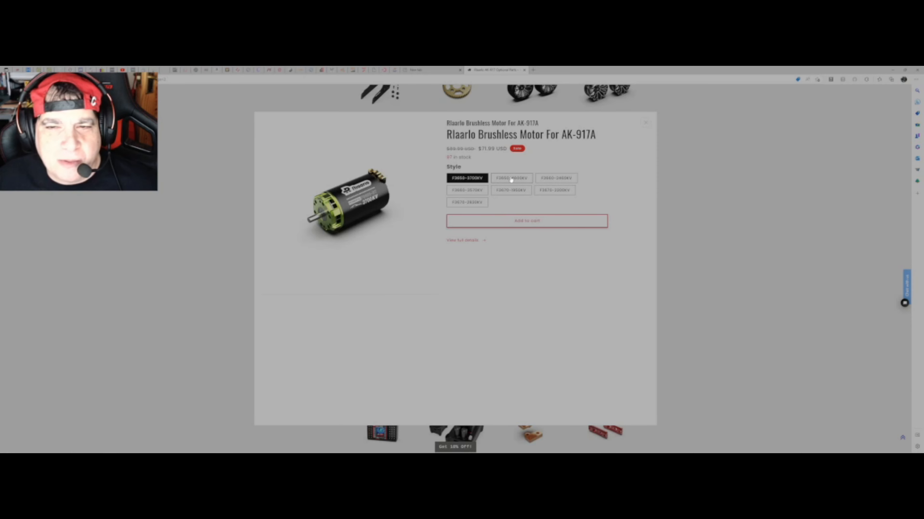
{"action": "left_click", "coordinate": [511, 178]}
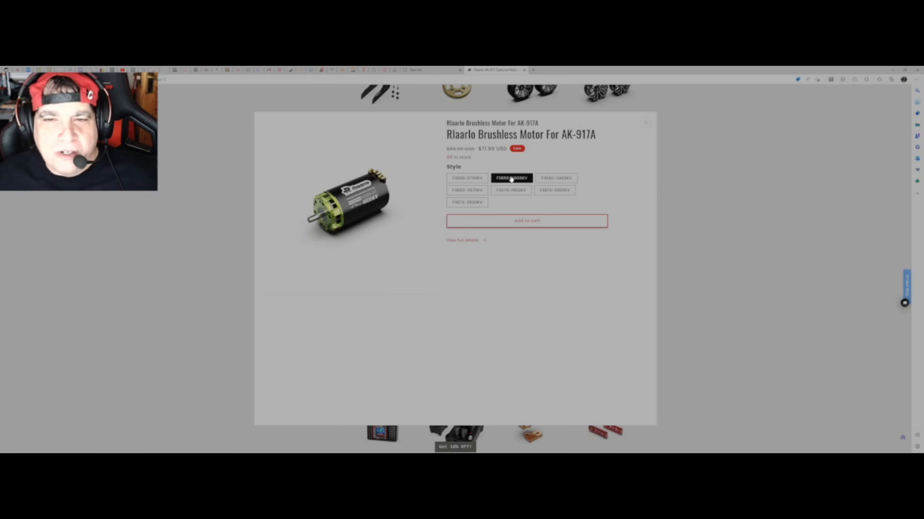
{"action": "left_click", "coordinate": [556, 178]}
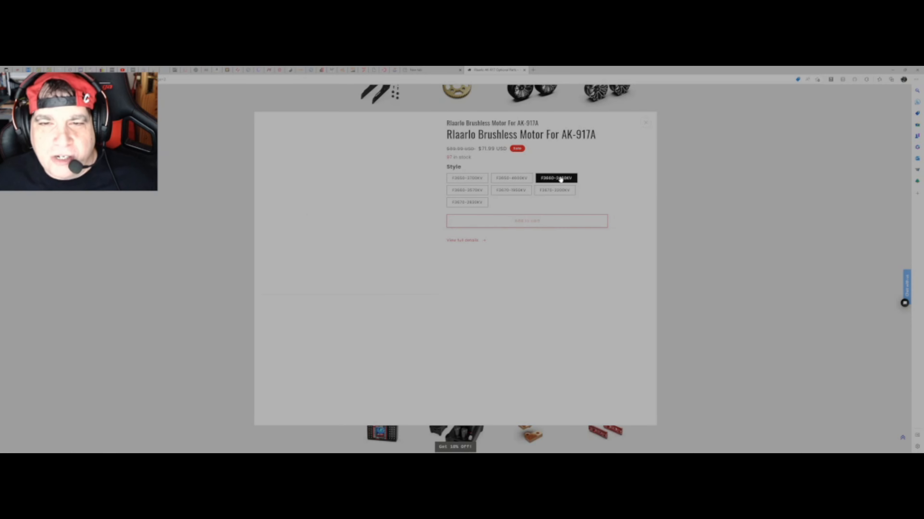
{"action": "left_click", "coordinate": [511, 190]}
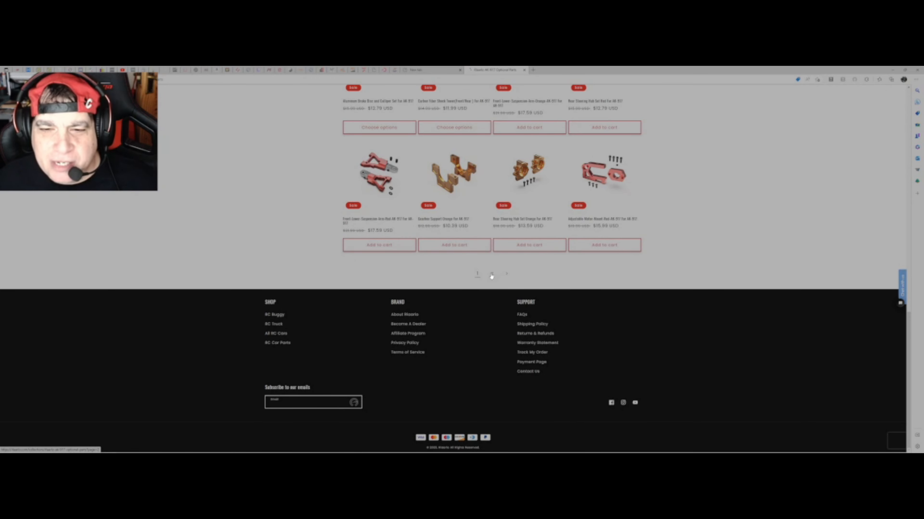
- Go to page 2 of the AK-917 parts list and scroll to the servos and pre-sale kit at its end
{"action": "left_click", "coordinate": [492, 273]}
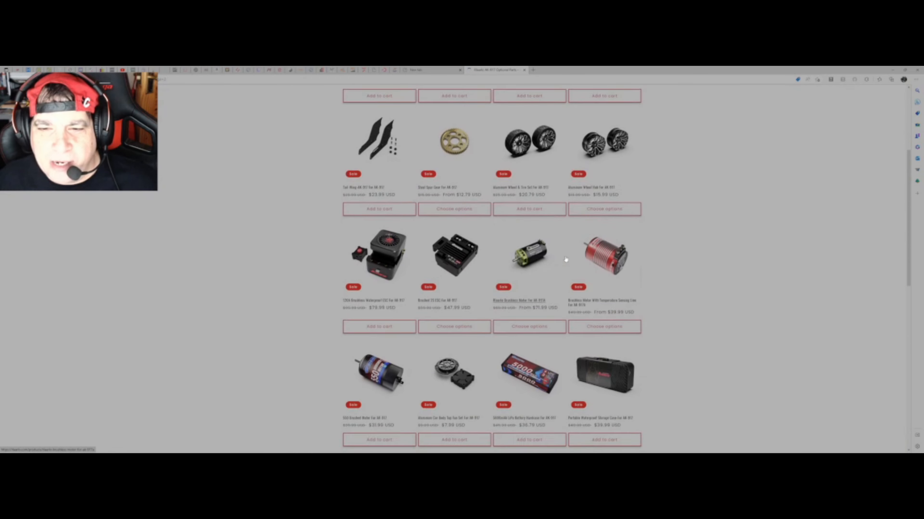
{"action": "scroll", "scroll_direction": "down", "scroll_amount": 3}
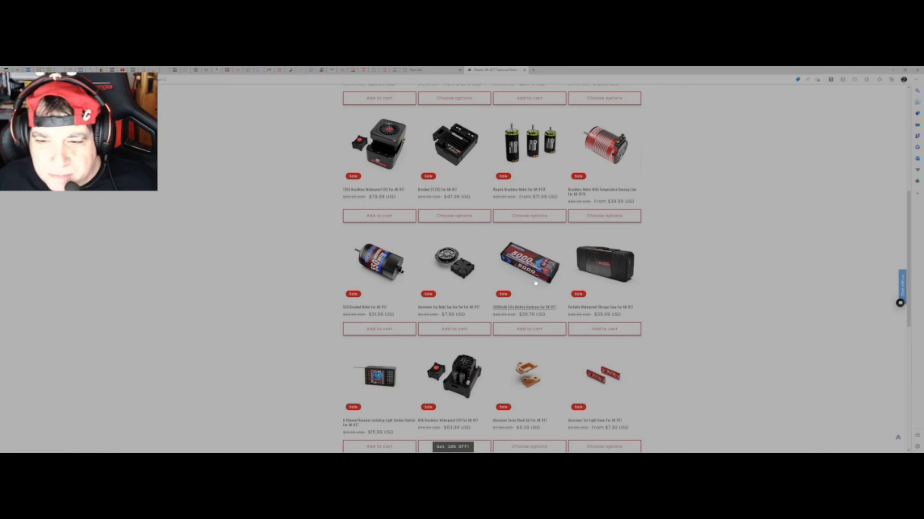
{"action": "scroll", "scroll_direction": "down", "scroll_amount": 3}
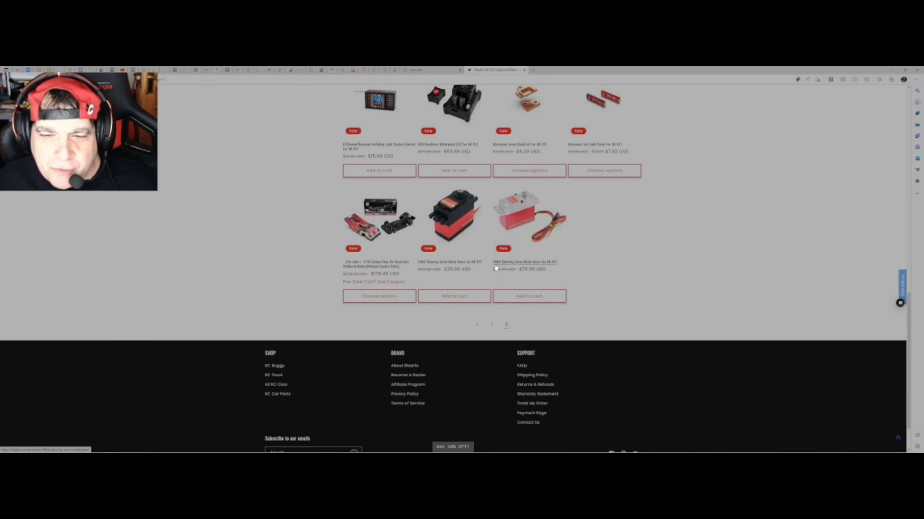
{"action": "mouse_move", "coordinate": [517, 278]}
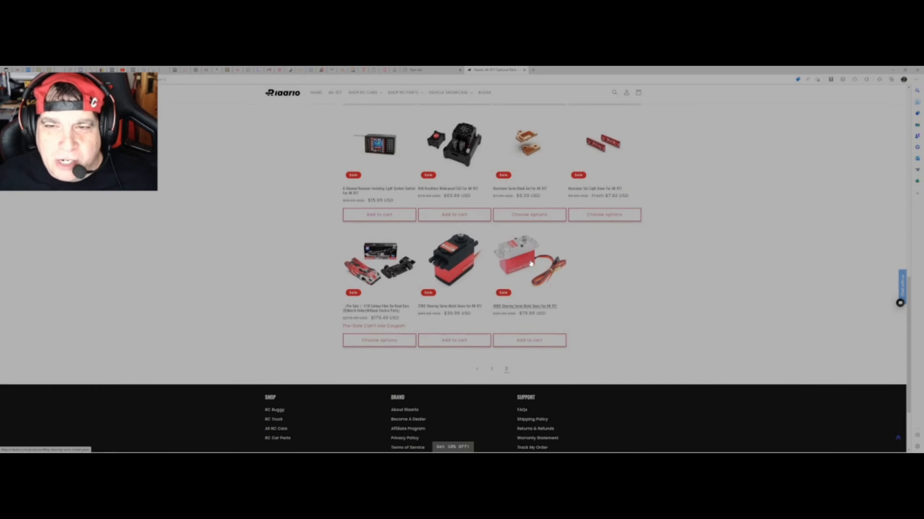
{"action": "scroll", "scroll_direction": "up", "scroll_amount": 3}
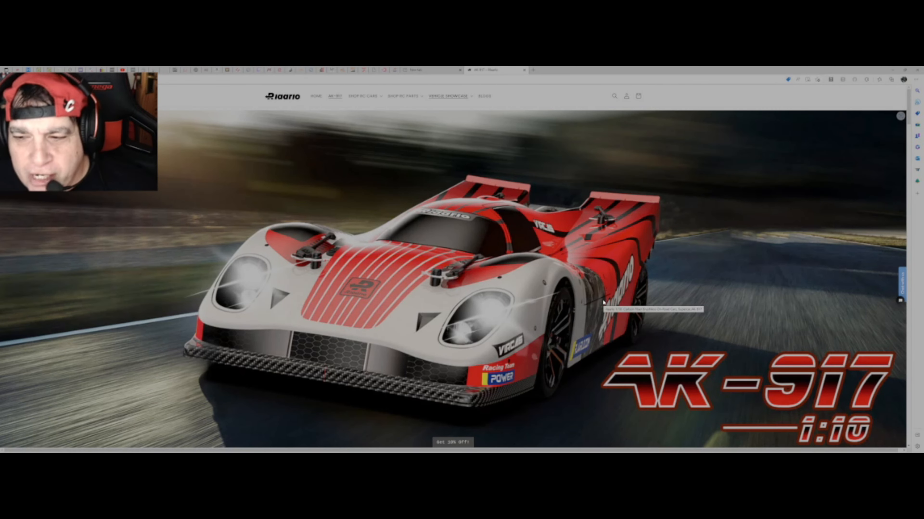
- Scroll the AK-917 landing page past the Break the Speed Limit intro to the km/h version lineup
{"action": "scroll", "scroll_direction": "down", "scroll_amount": 3}
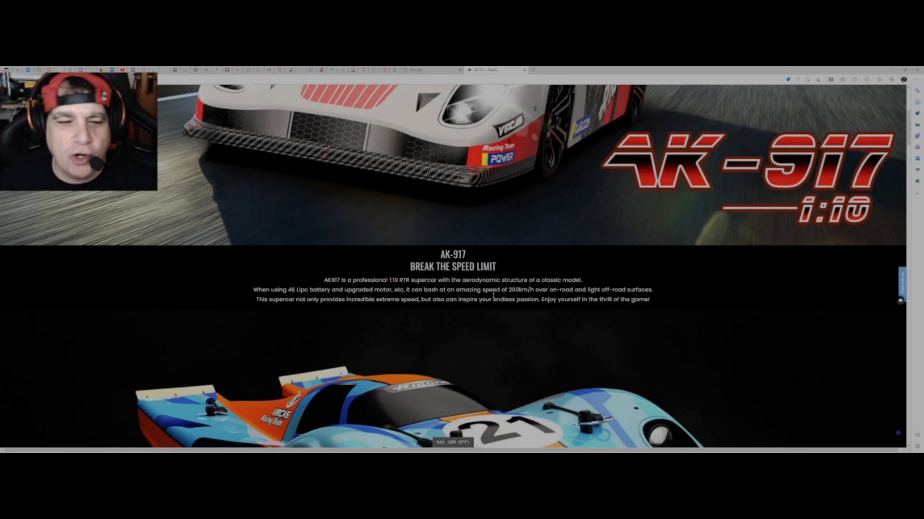
{"action": "scroll", "scroll_direction": "down", "scroll_amount": 3}
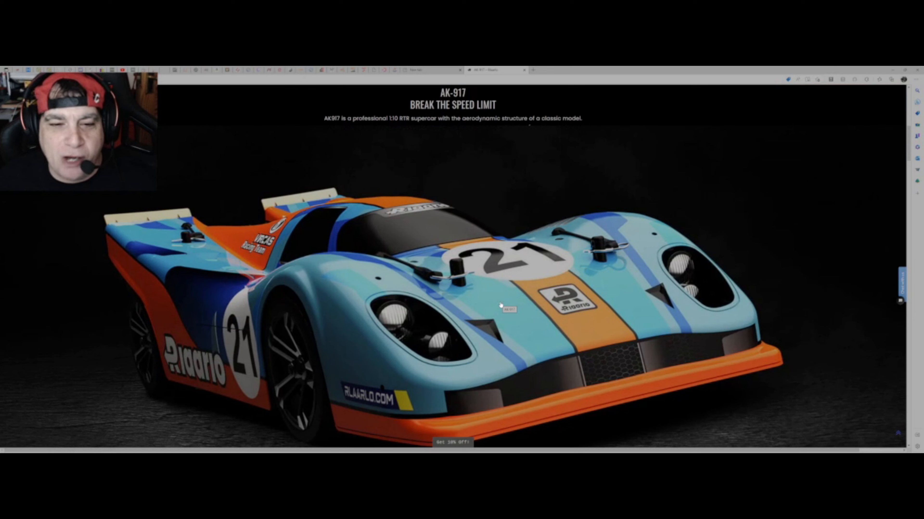
{"action": "scroll", "scroll_direction": "down", "scroll_amount": 3}
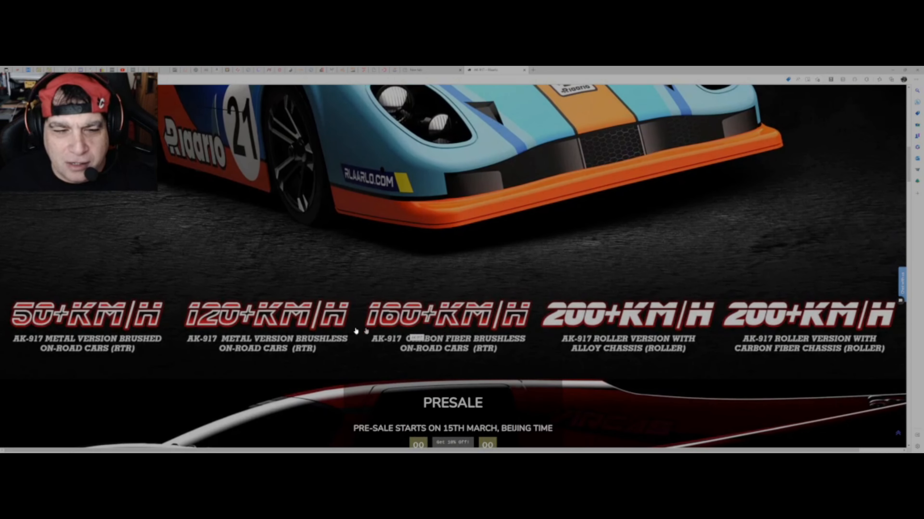
{"action": "mouse_move", "coordinate": [33, 344]}
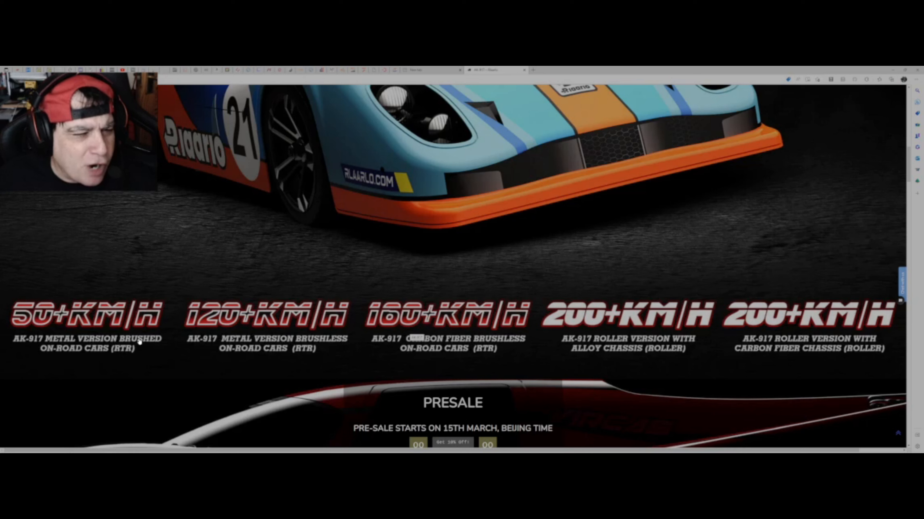
{"action": "mouse_move", "coordinate": [62, 323]}
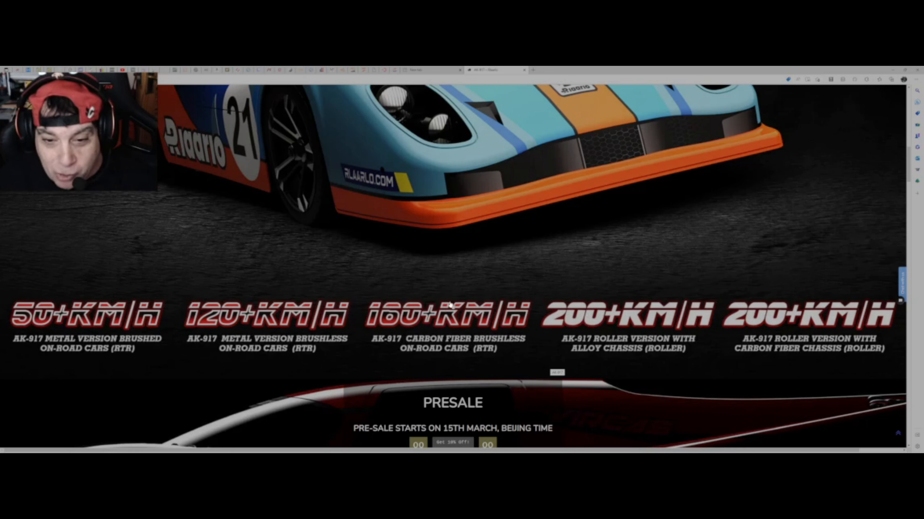
{"action": "mouse_move", "coordinate": [471, 324]}
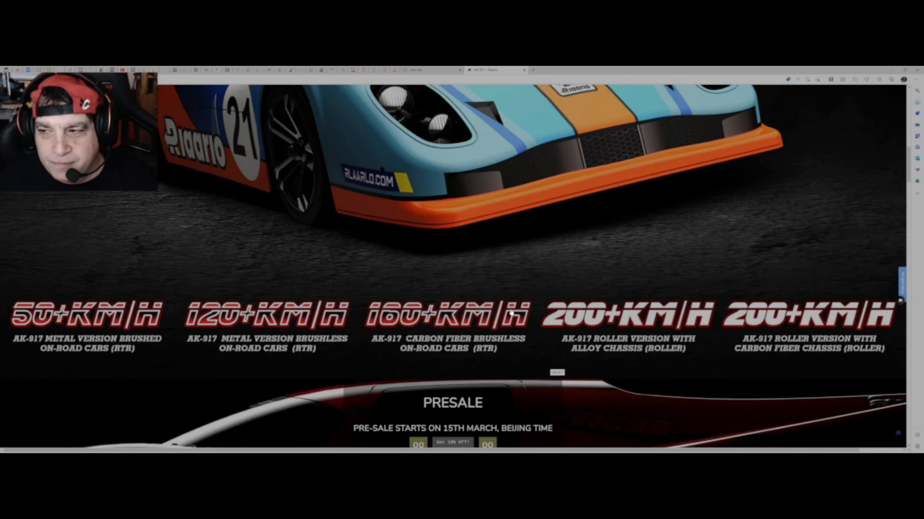
{"action": "scroll", "scroll_direction": "down", "scroll_amount": 3}
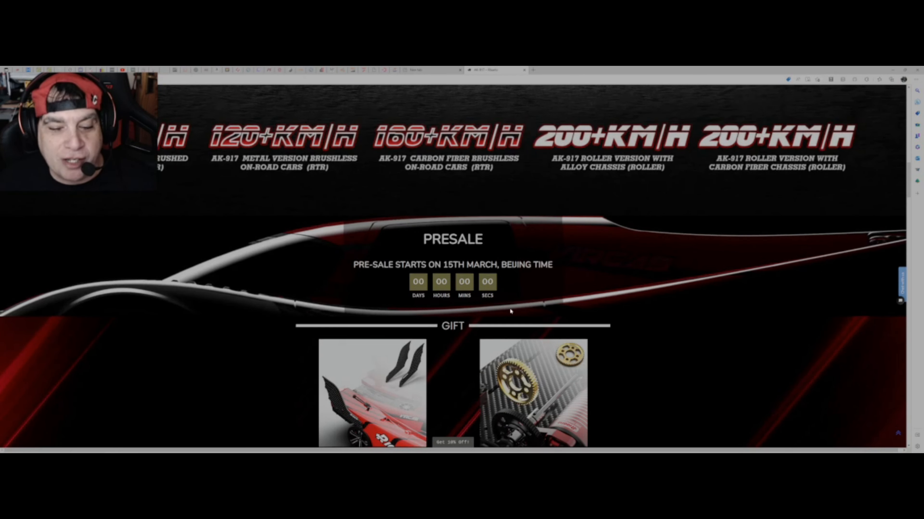
{"action": "scroll", "scroll_direction": "down", "scroll_amount": 3}
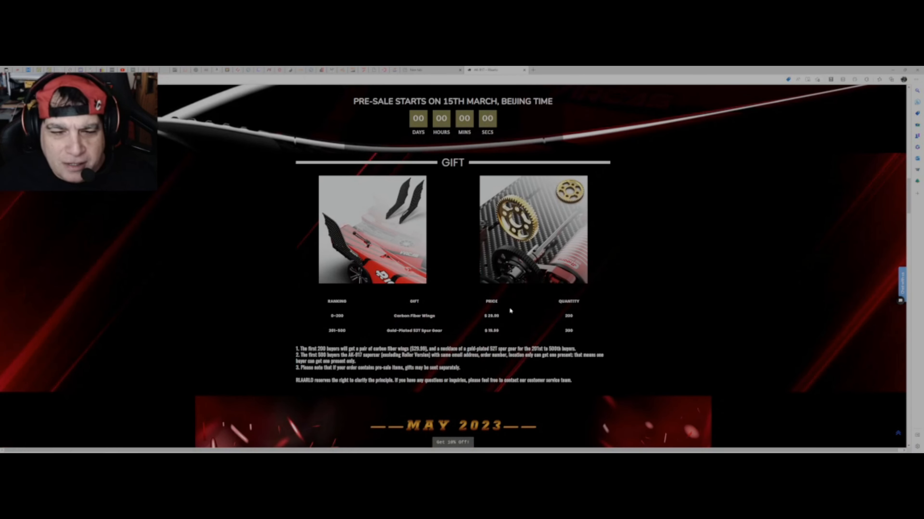
{"action": "scroll", "scroll_direction": "down", "scroll_amount": 3}
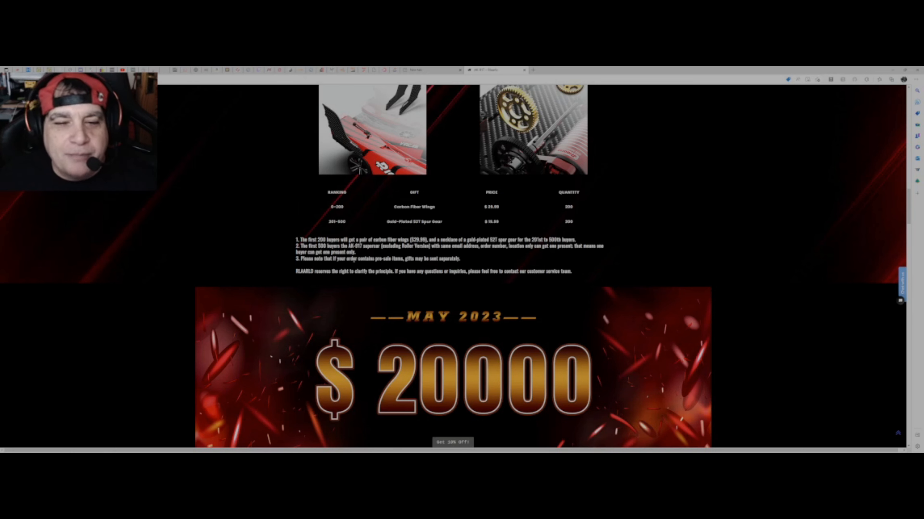
{"action": "mouse_move", "coordinate": [349, 268]}
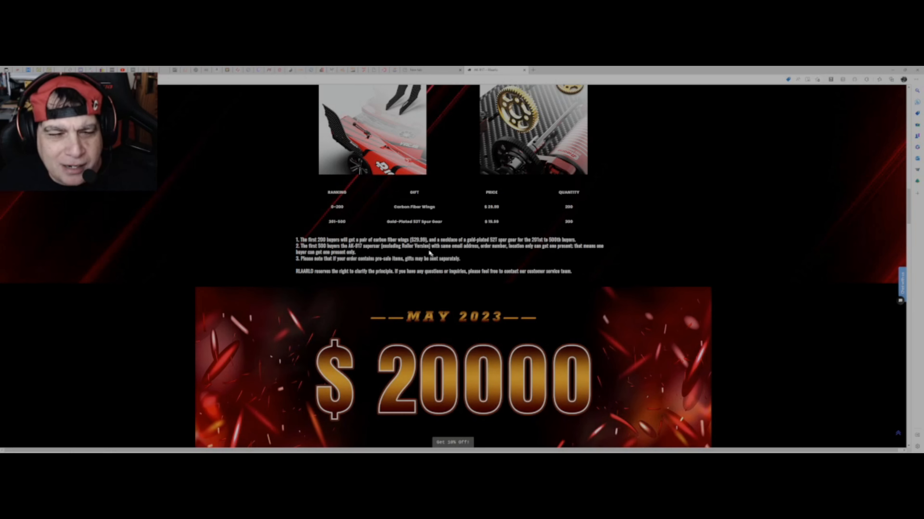
{"action": "mouse_move", "coordinate": [384, 187]}
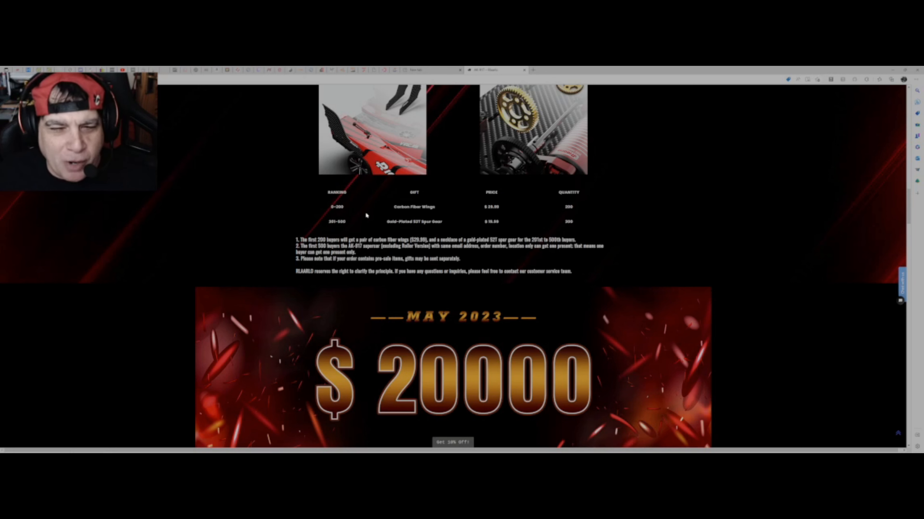
{"action": "mouse_move", "coordinate": [483, 234]}
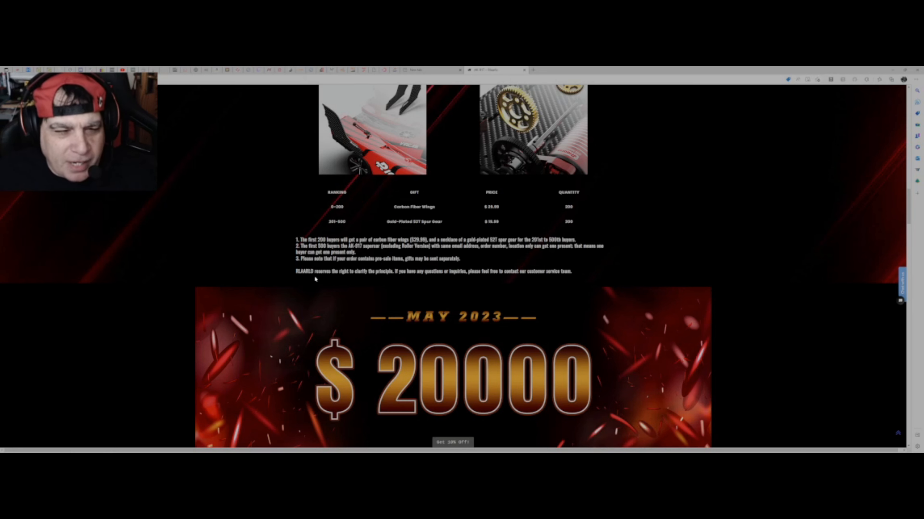
{"action": "mouse_move", "coordinate": [426, 278]}
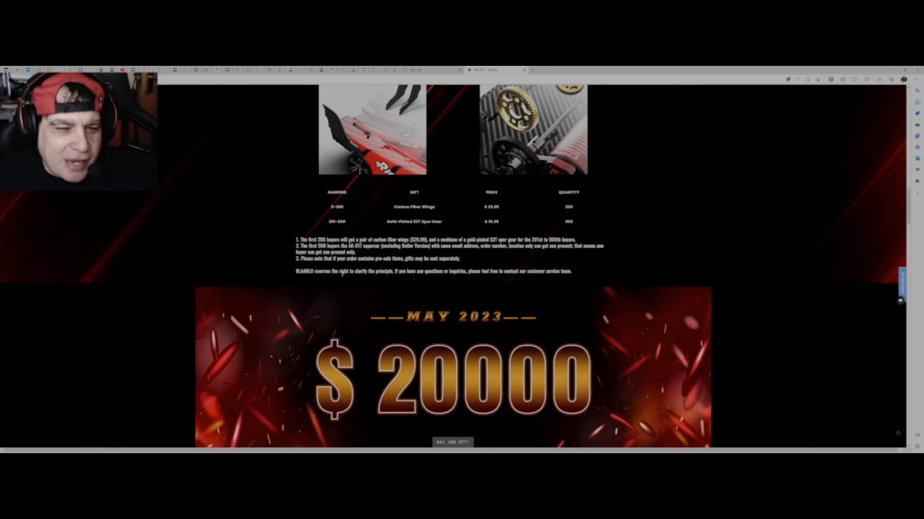
- Scroll down to the Rlaarlo 2023 RC Competition $20000 prize banner
{"action": "scroll", "scroll_direction": "down", "scroll_amount": 3}
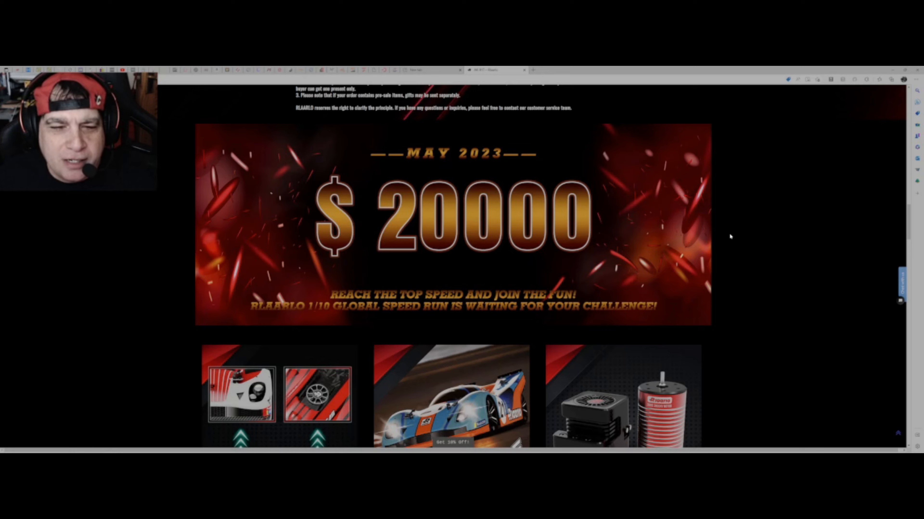
{"action": "scroll", "scroll_direction": "down", "scroll_amount": 3}
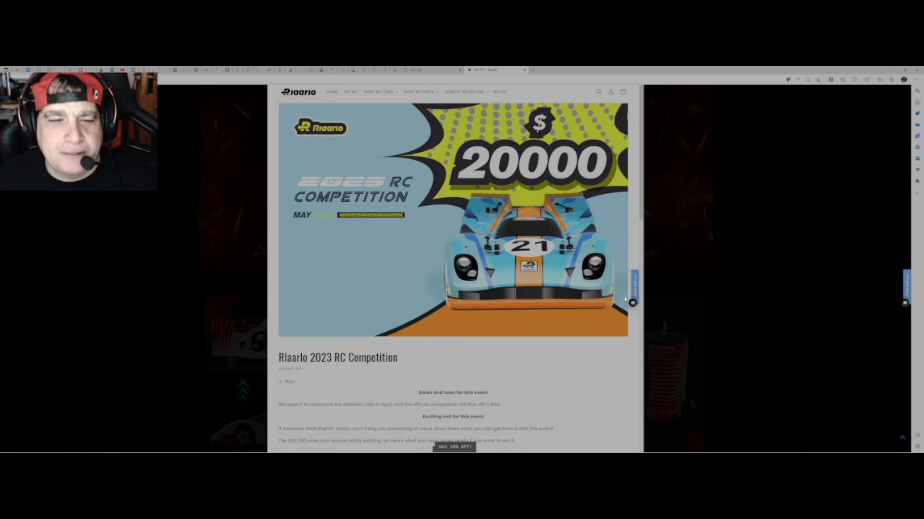
- Scroll down through the competition post rules before returning to the AK-917 product page
{"action": "scroll", "scroll_direction": "down", "scroll_amount": 3}
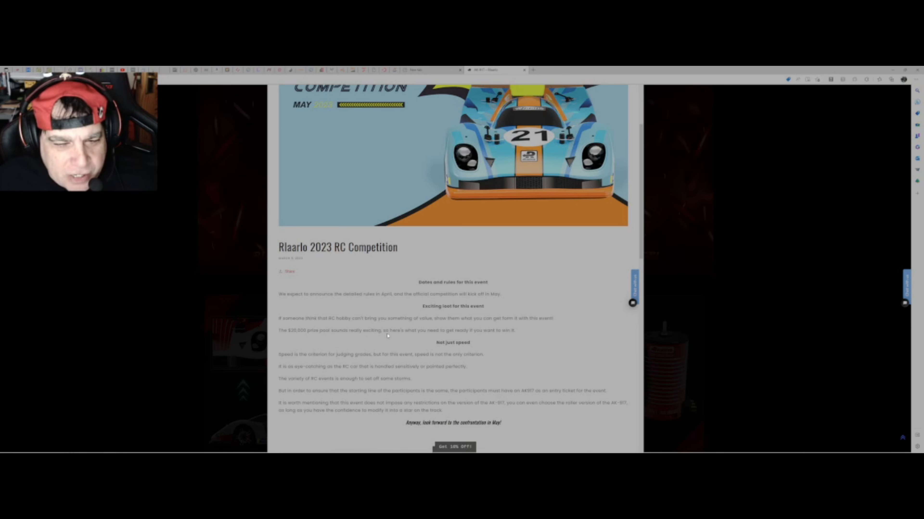
{"action": "scroll", "scroll_direction": "down", "scroll_amount": 3}
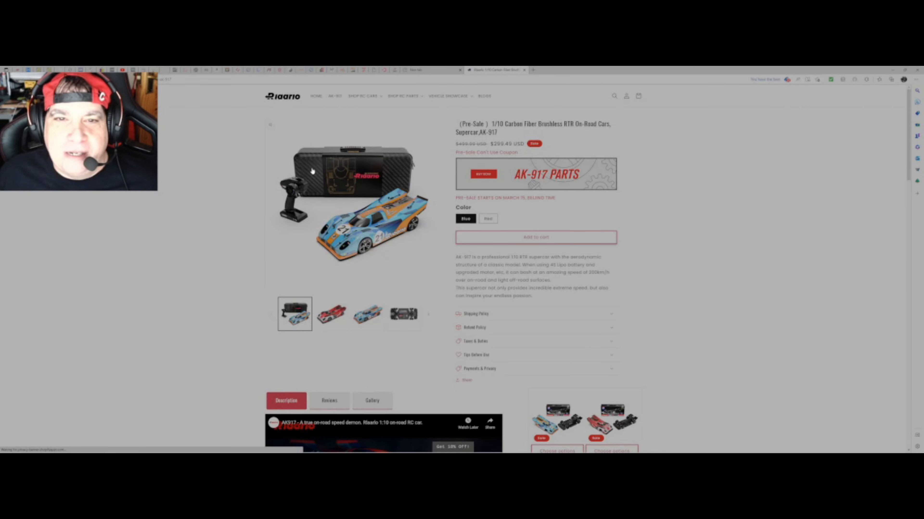
- Scroll past the promo video to the car body design, ready-to-run notes and Key Features list
{"action": "scroll", "scroll_direction": "down", "scroll_amount": 3}
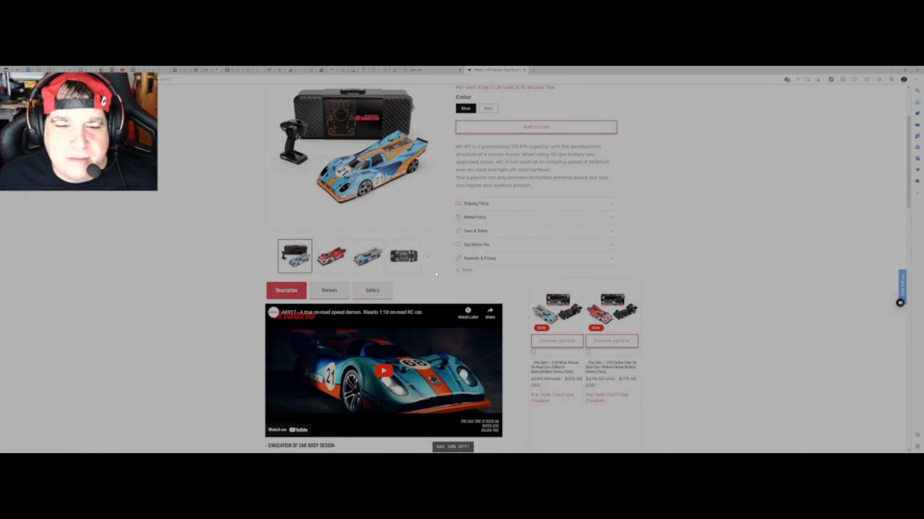
{"action": "scroll", "scroll_direction": "down", "scroll_amount": 3}
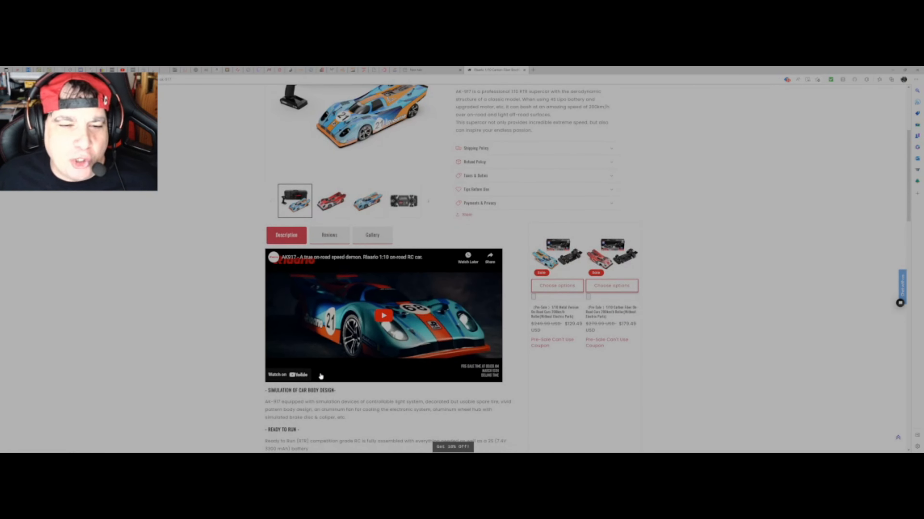
{"action": "scroll", "scroll_direction": "down", "scroll_amount": 3}
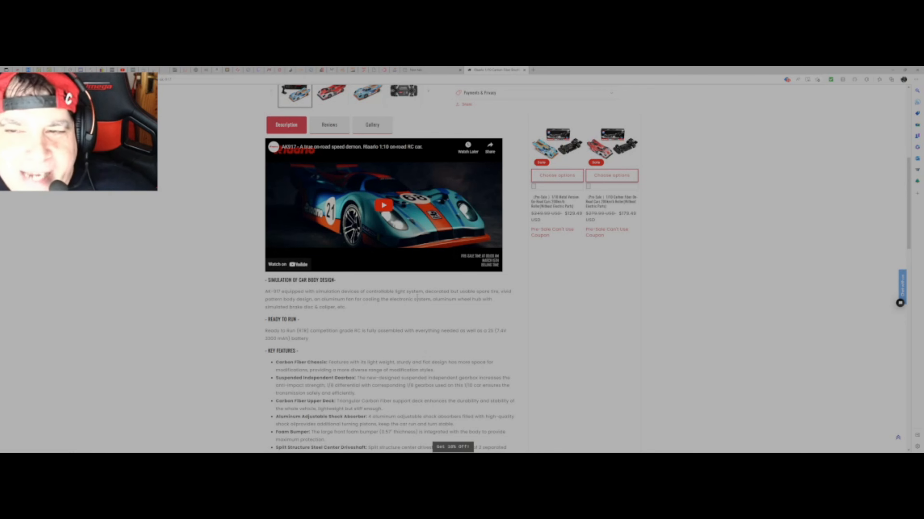
{"action": "scroll", "scroll_direction": "down", "scroll_amount": 3}
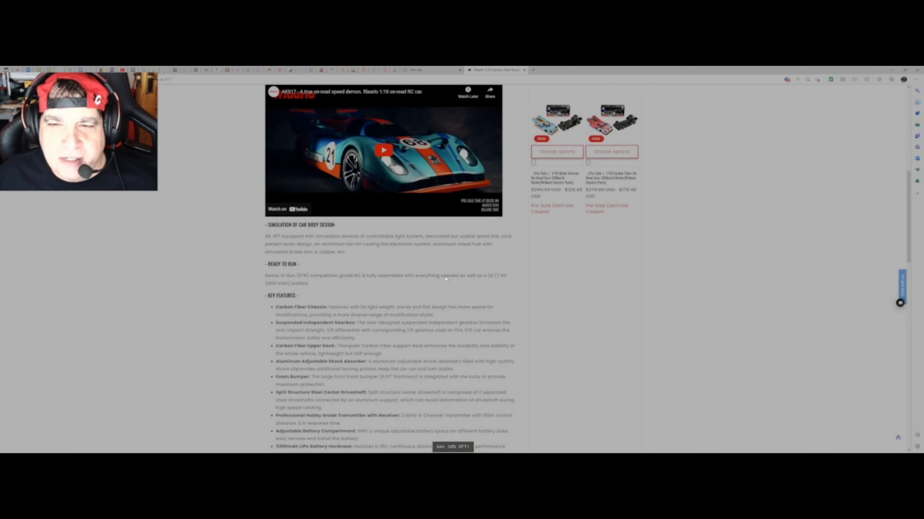
- Scroll to show the full Key Features list with the In the Box heading below
{"action": "scroll", "scroll_direction": "down", "scroll_amount": 3}
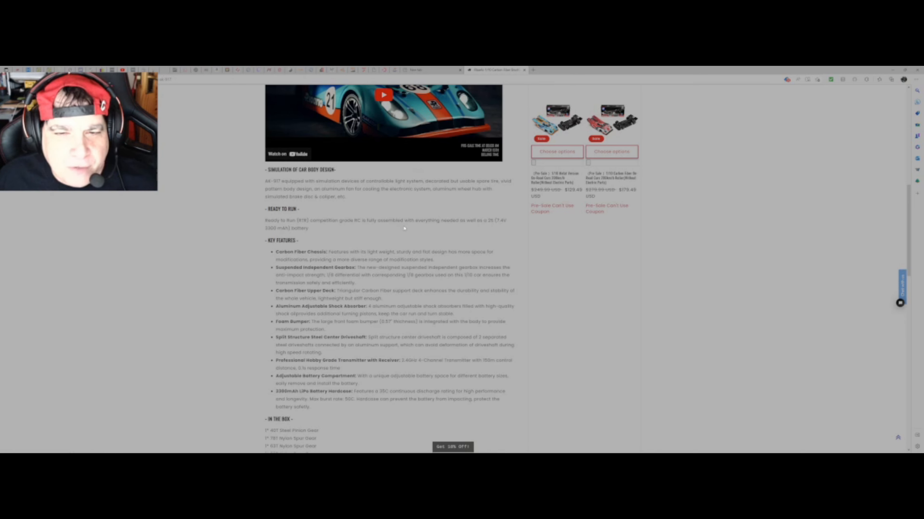
{"action": "mouse_move", "coordinate": [474, 228]}
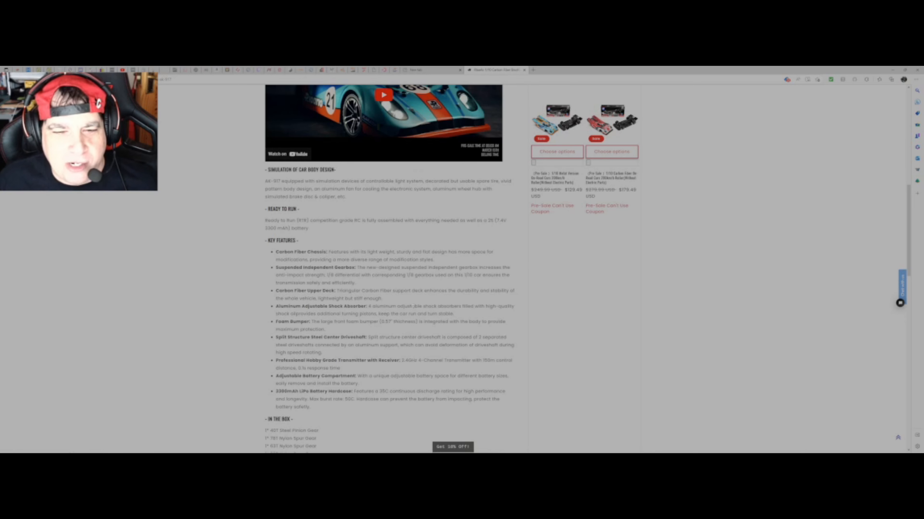
{"action": "mouse_move", "coordinate": [476, 313]}
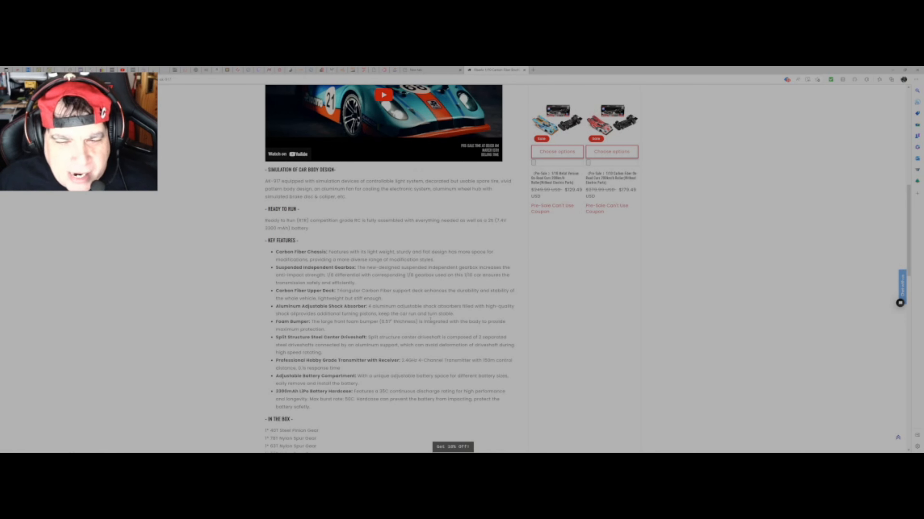
{"action": "mouse_move", "coordinate": [370, 282]}
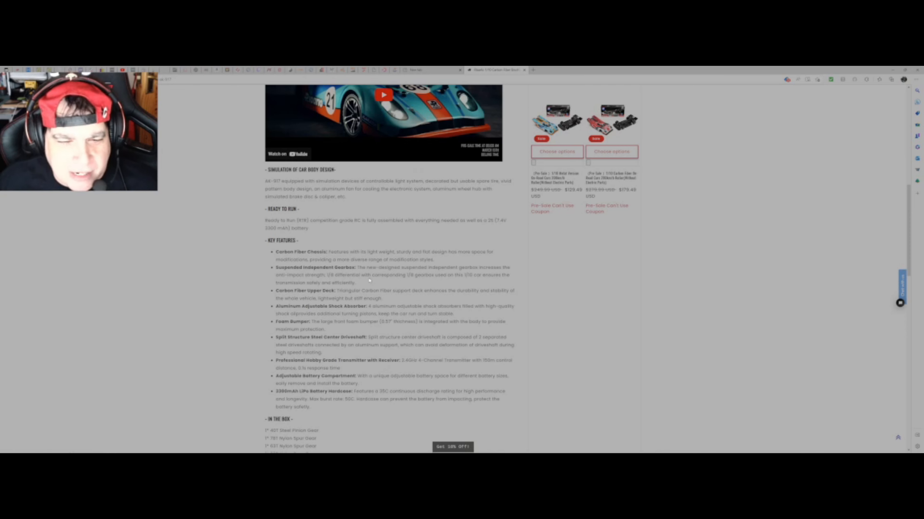
{"action": "scroll", "scroll_direction": "down", "scroll_amount": 3}
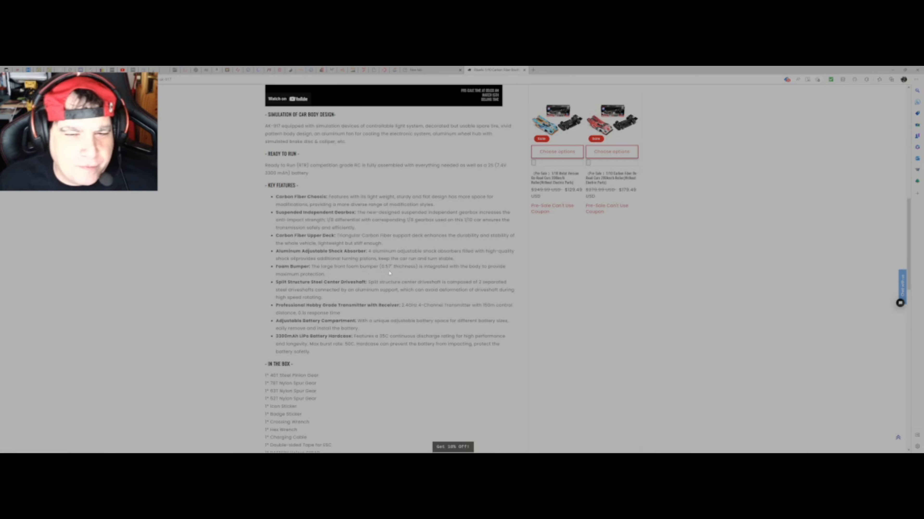
{"action": "mouse_move", "coordinate": [436, 275]}
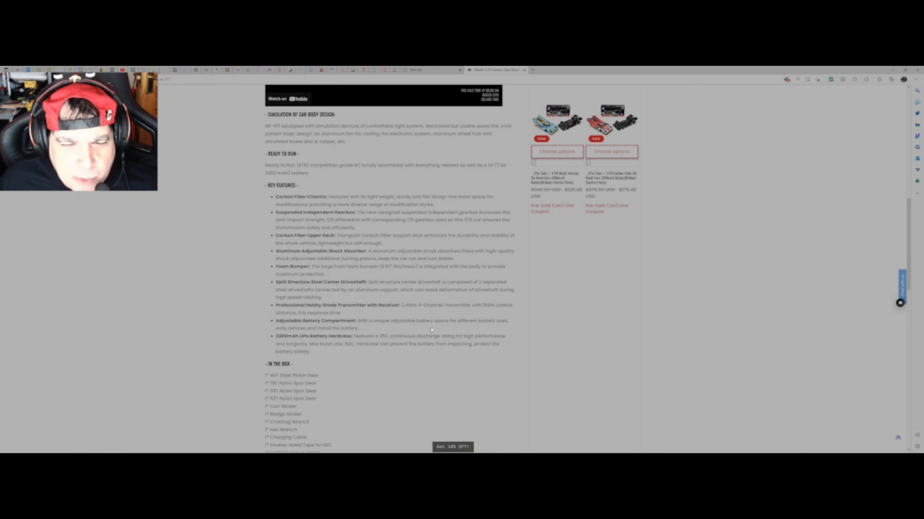
{"action": "mouse_move", "coordinate": [481, 329]}
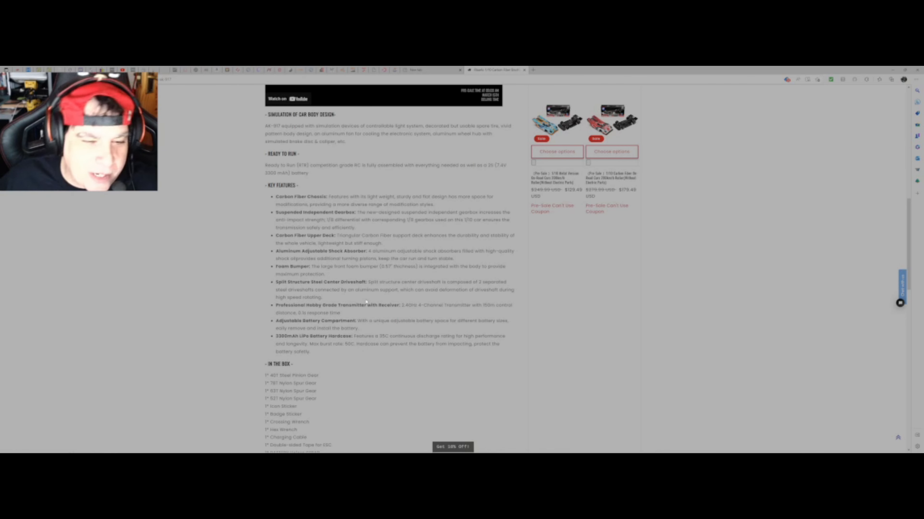
{"action": "scroll", "scroll_direction": "down", "scroll_amount": 3}
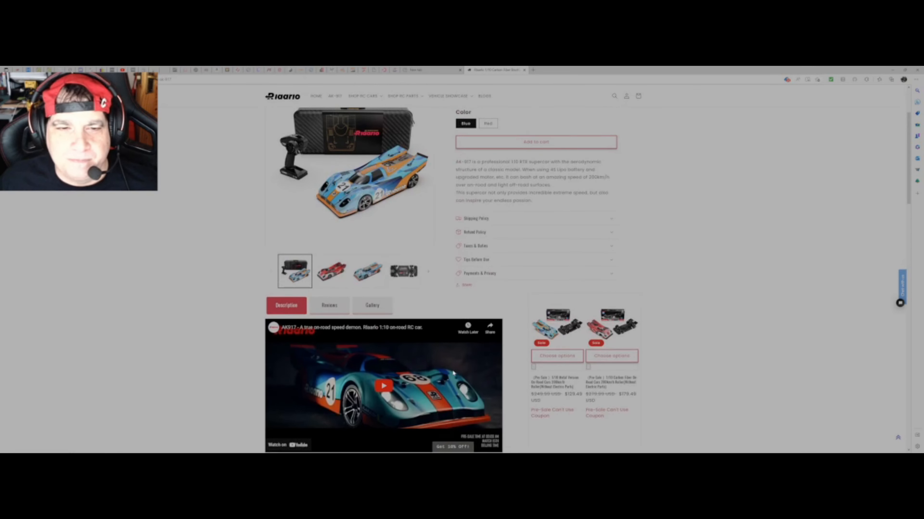
- Scroll up to the AK-917 Parts banner and pre-sale notice above the colour choices
{"action": "scroll", "scroll_direction": "up", "scroll_amount": 3}
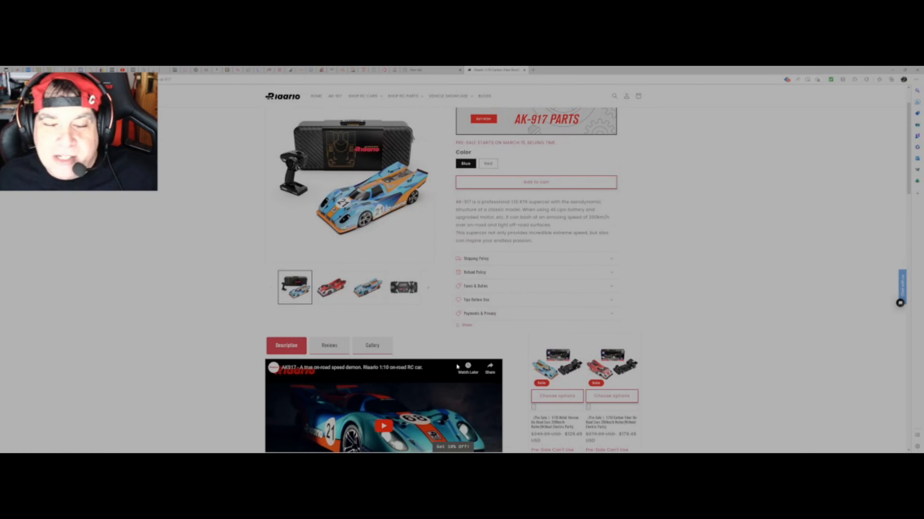